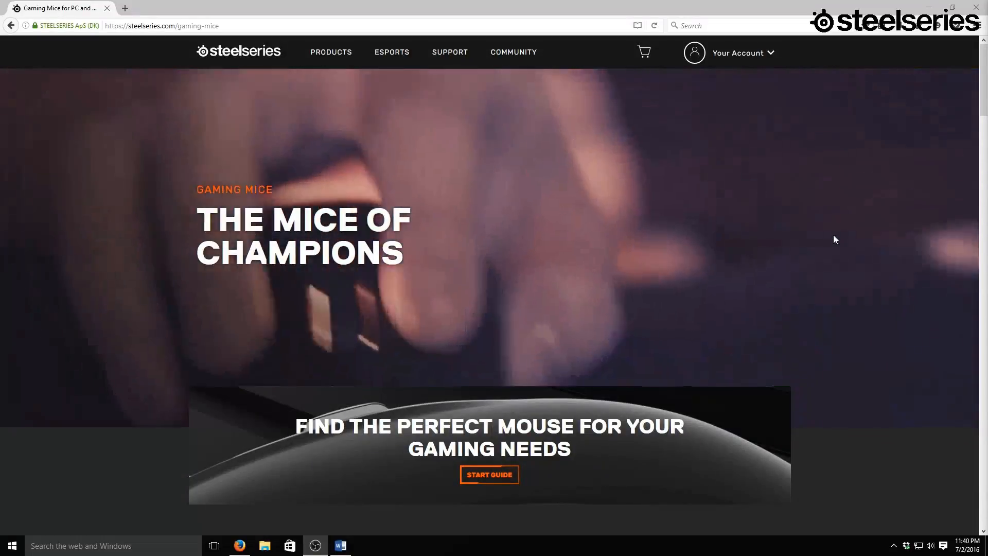
Step: Scroll the gaming mice catalogue past the Rival models down to the Sensei and Sensei RAW
scroll("down", 3)
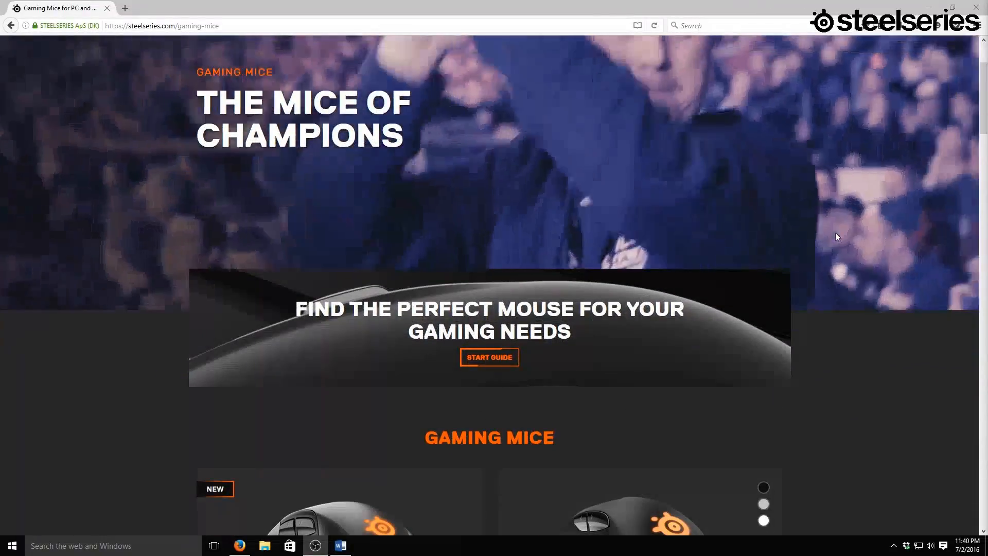
scroll("down", 3)
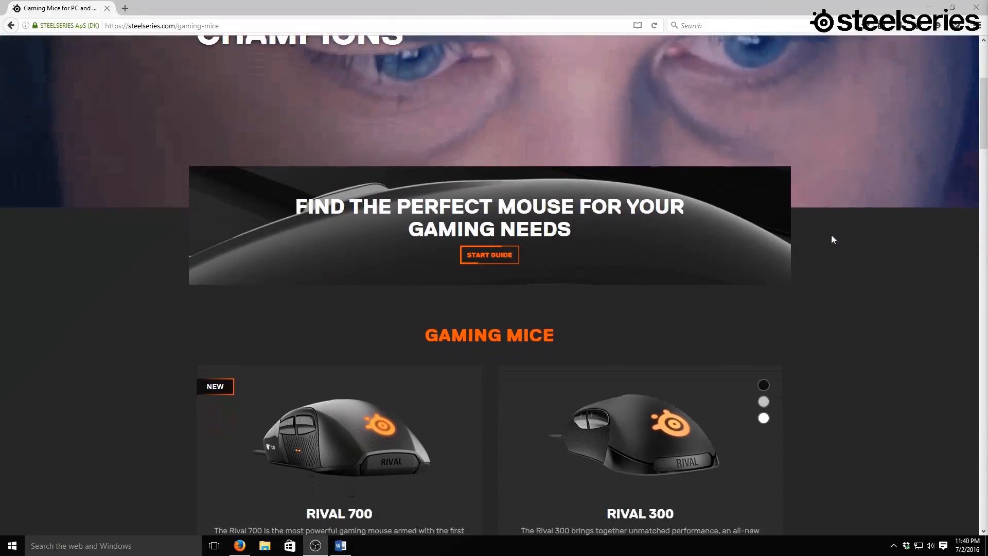
scroll("down", 3)
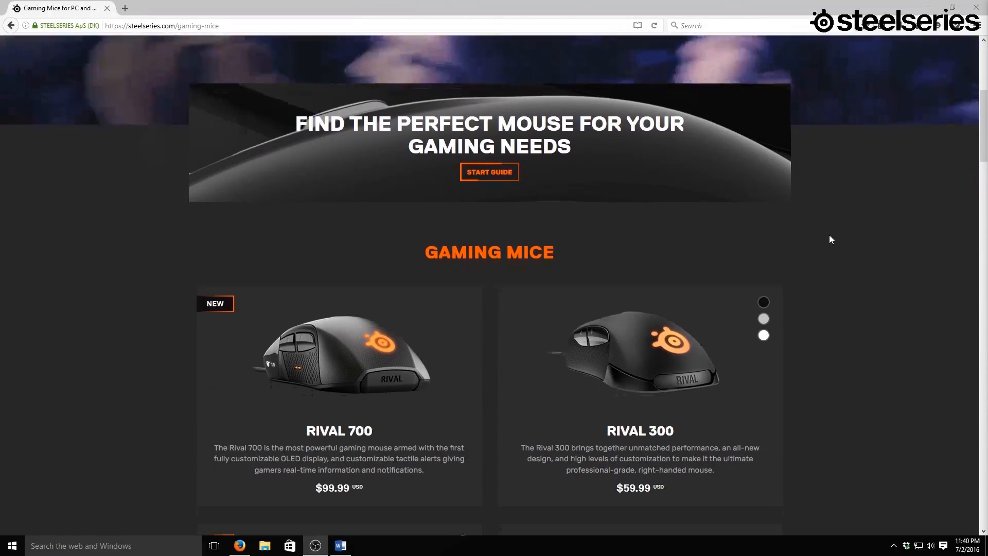
scroll("down", 3)
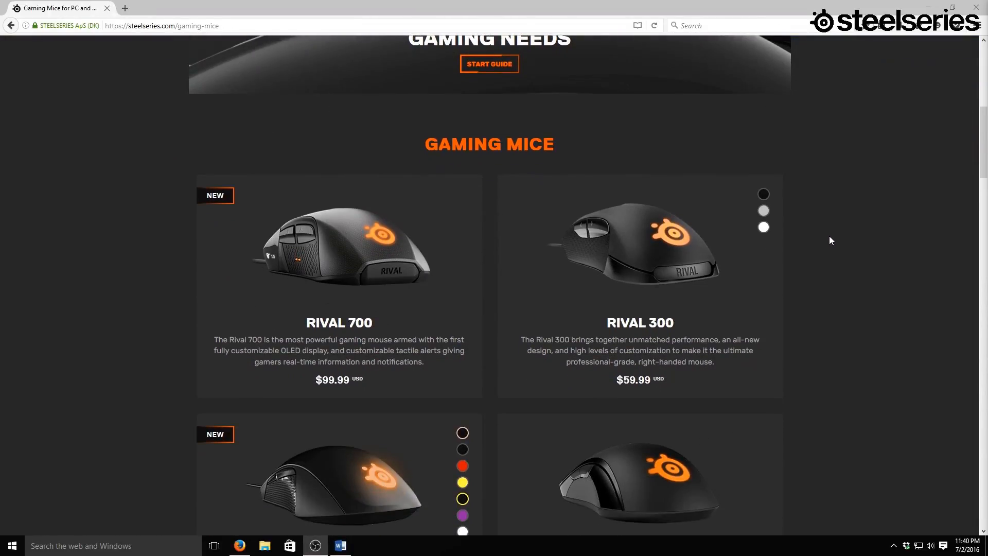
scroll("down", 3)
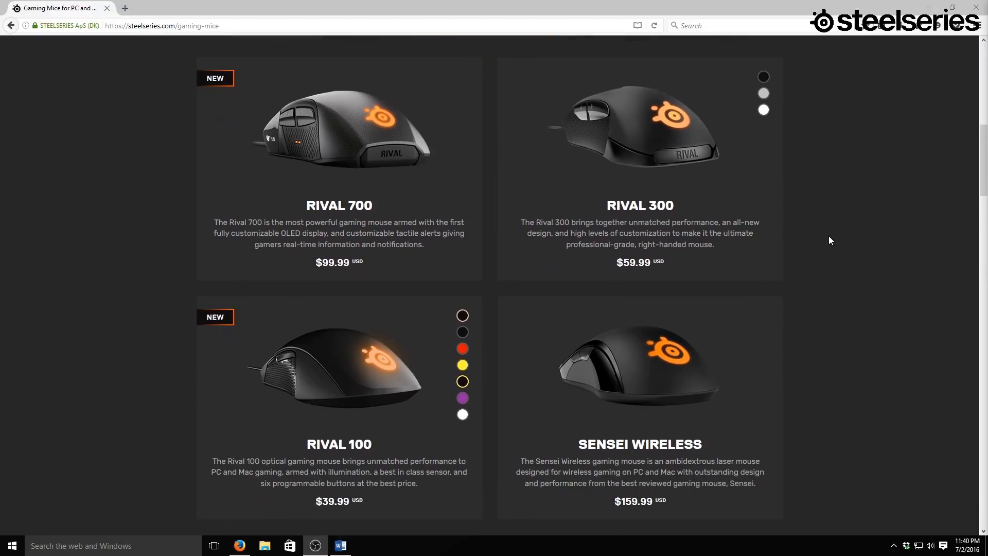
scroll("down", 3)
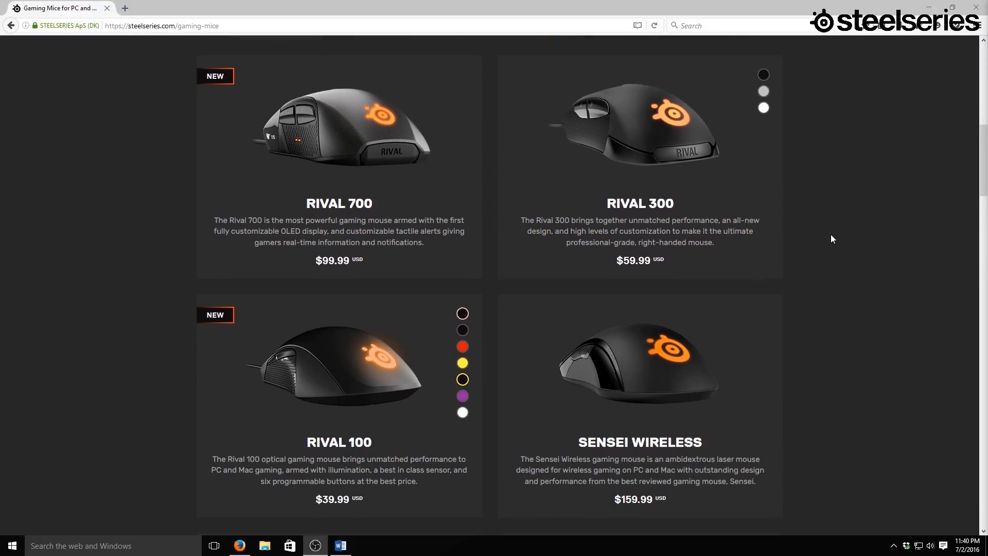
scroll("down", 3)
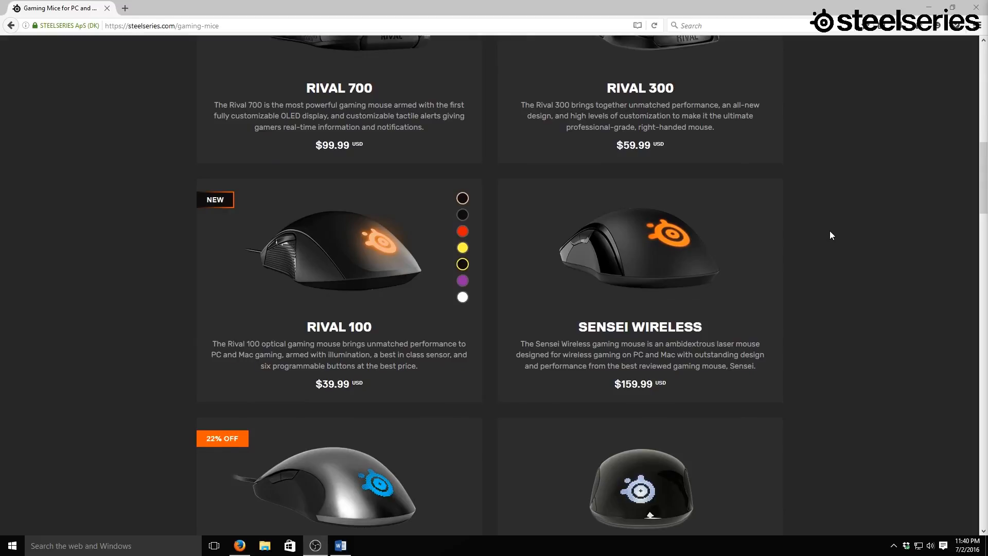
scroll("down", 3)
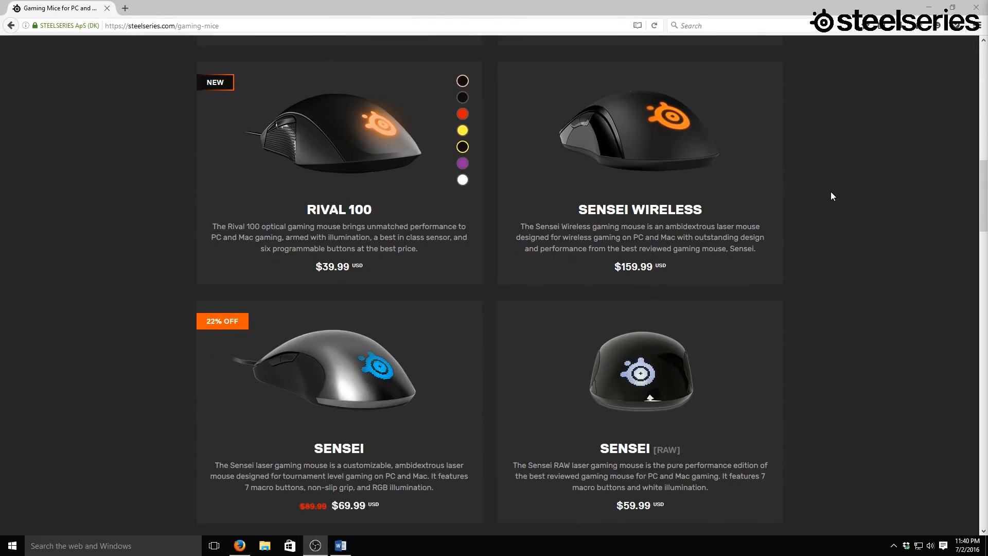
mouse_move(815, 174)
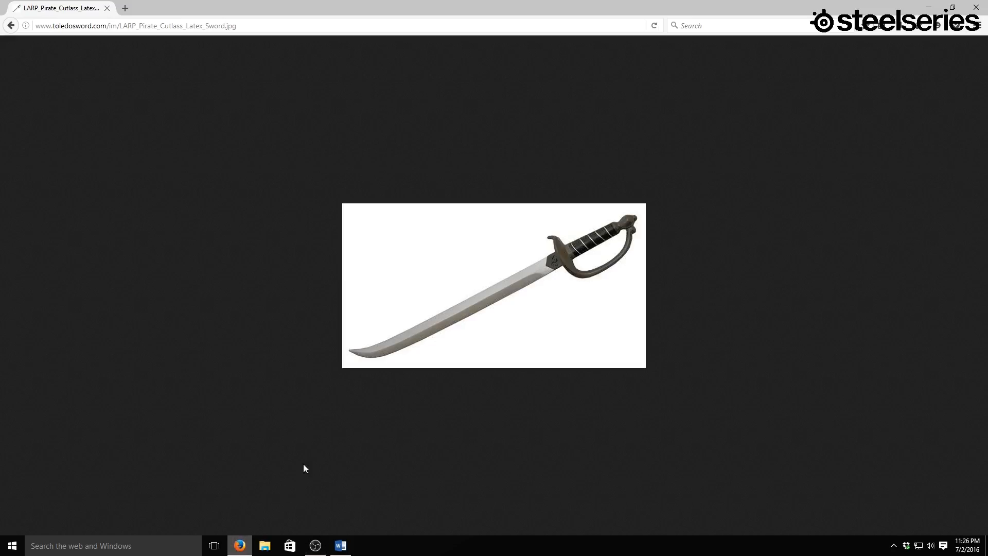
mouse_move(529, 288)
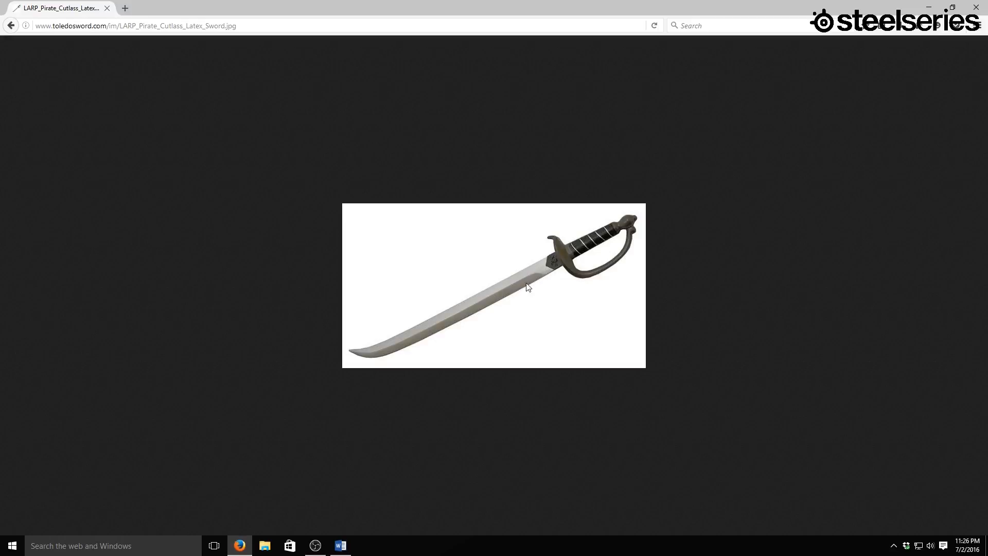
mouse_move(554, 297)
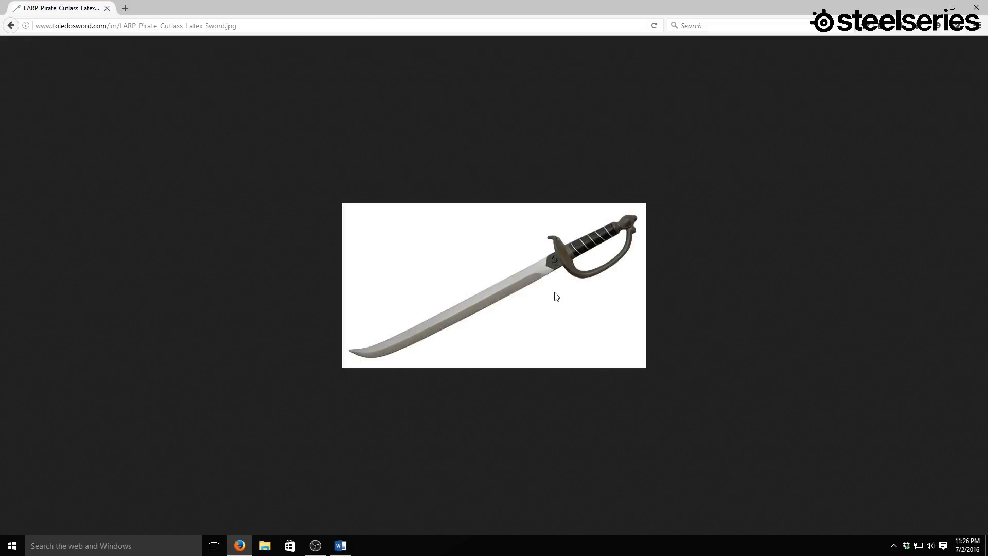
mouse_move(486, 291)
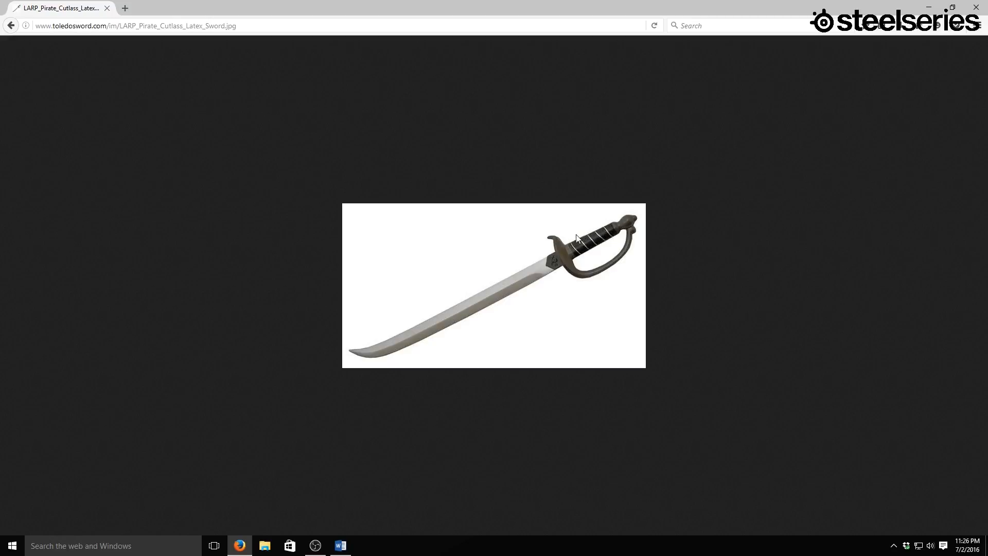
mouse_move(663, 239)
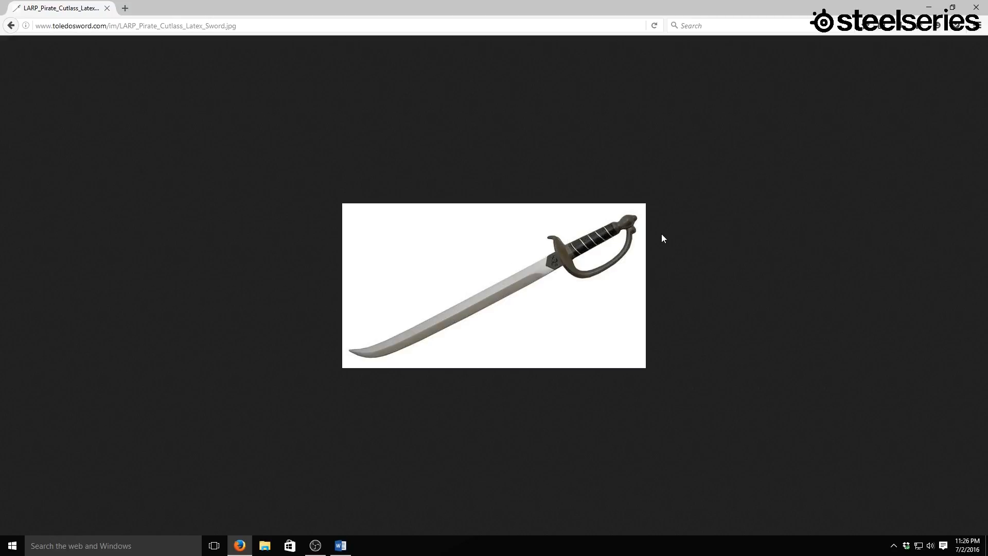
mouse_move(599, 303)
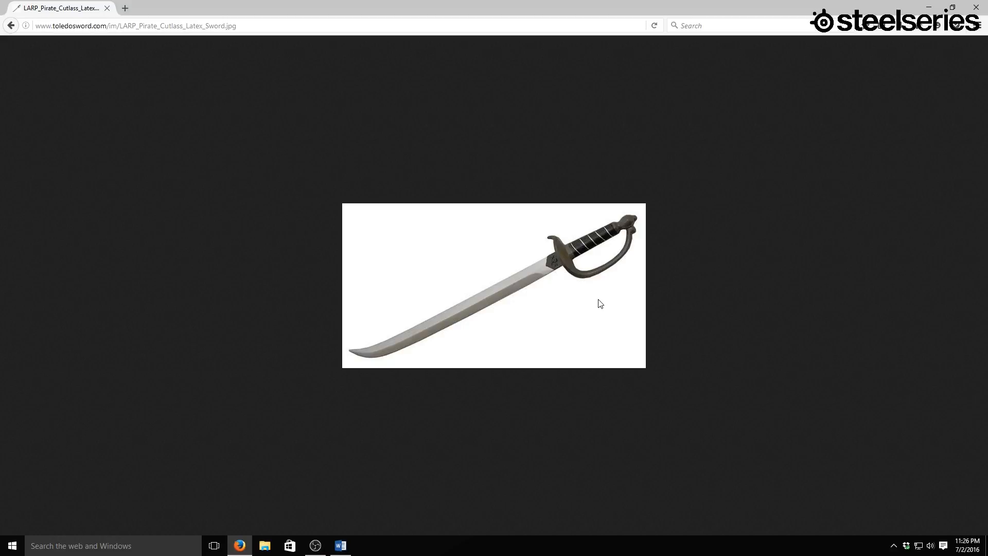
mouse_move(562, 253)
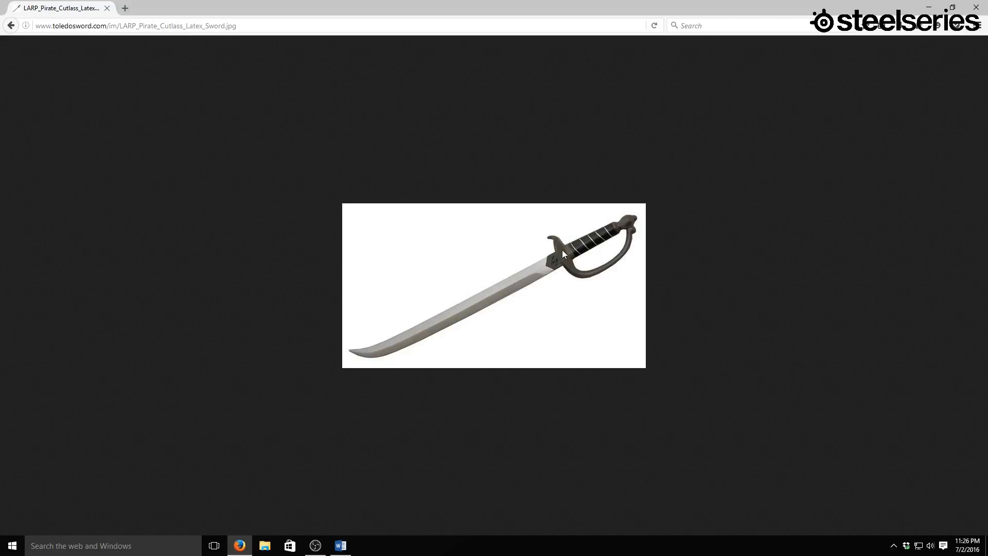
mouse_move(514, 230)
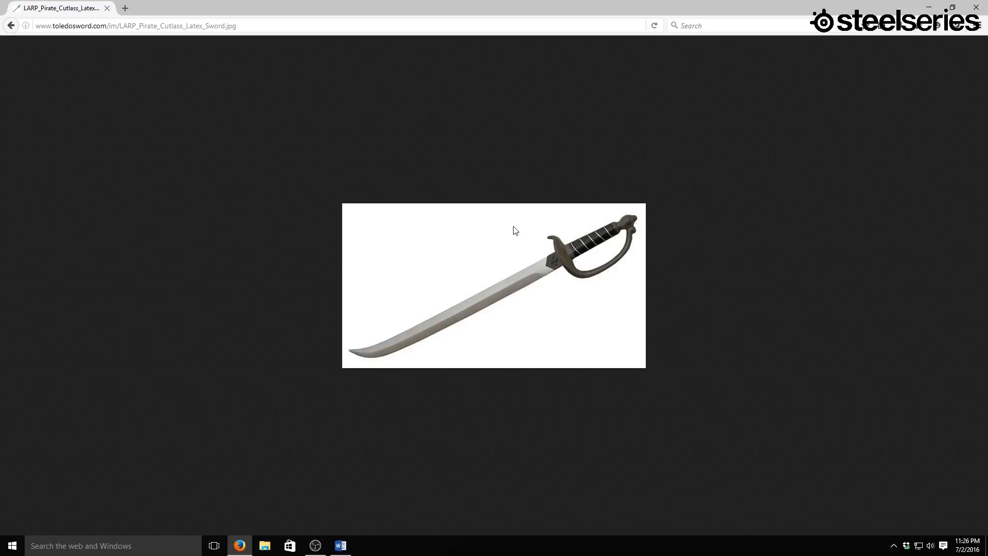
mouse_move(547, 313)
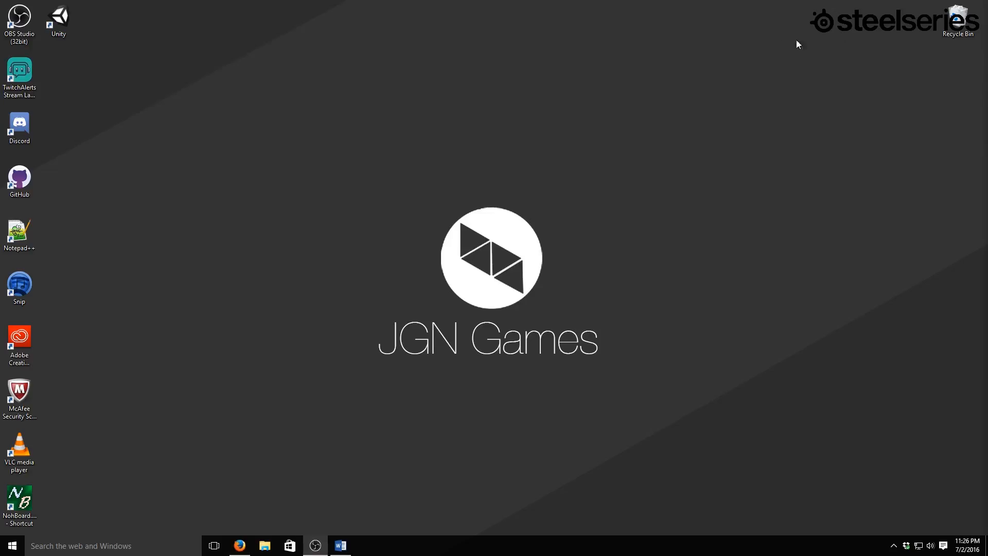
Step: Launch Blender and delete the default camera and lamp, leaving only the cube
left_click(93, 545)
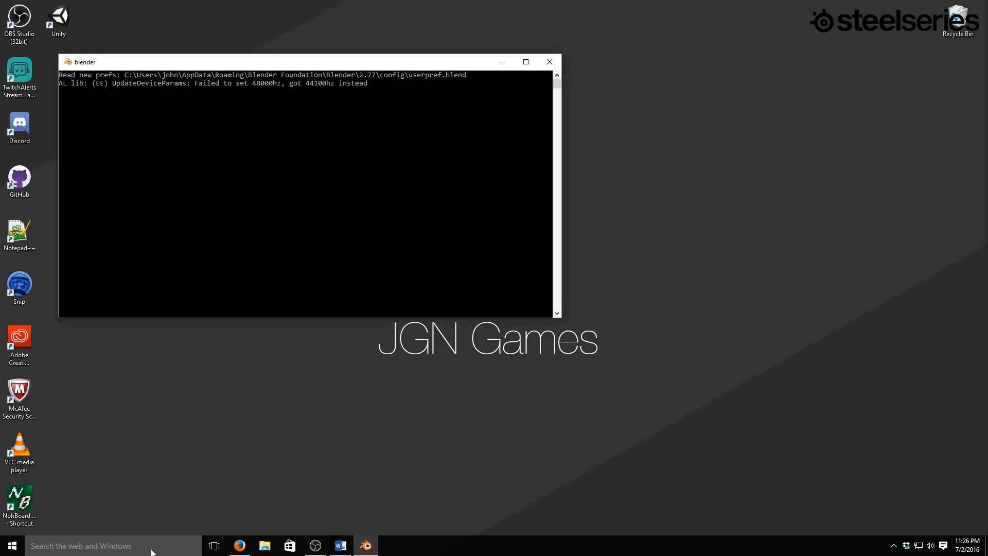
left_click(526, 62)
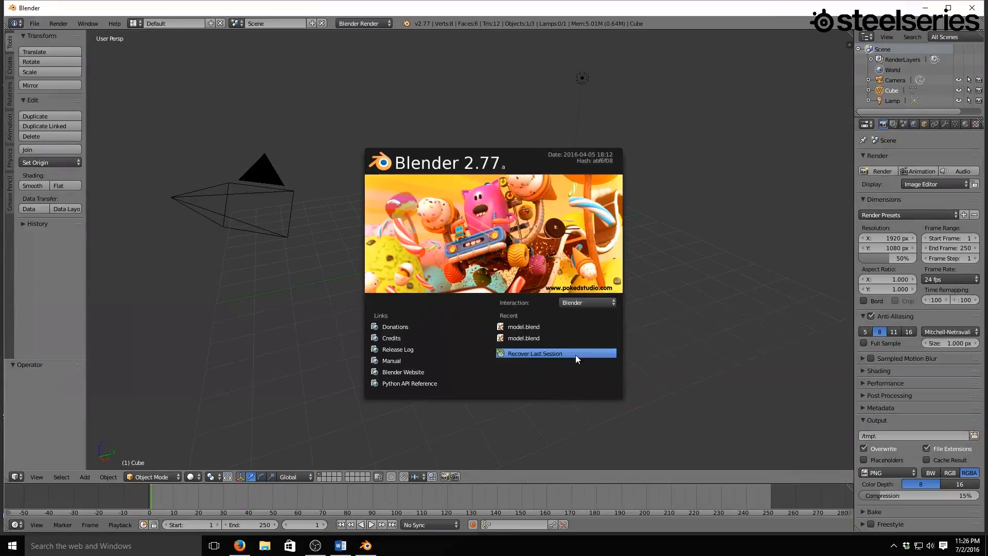
mouse_move(694, 307)
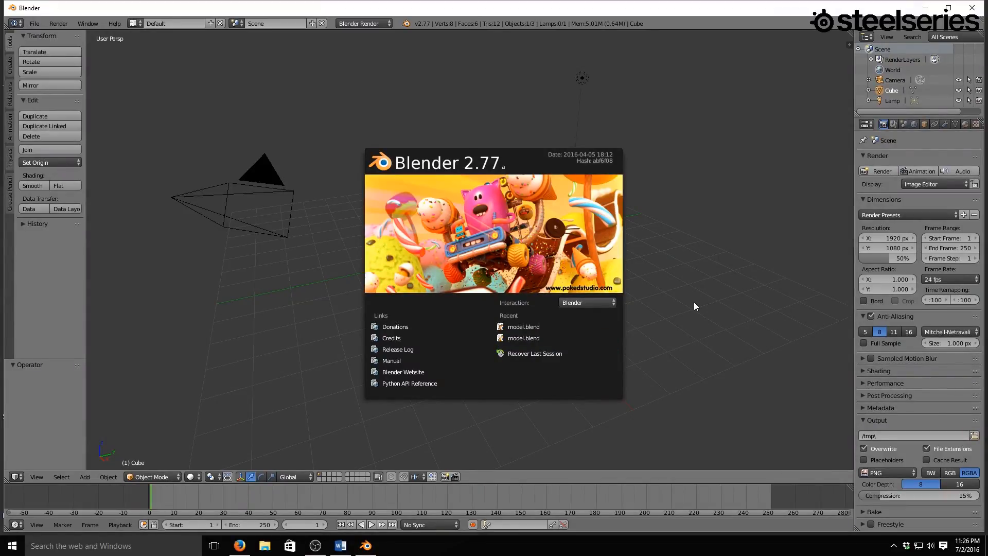
mouse_move(691, 308)
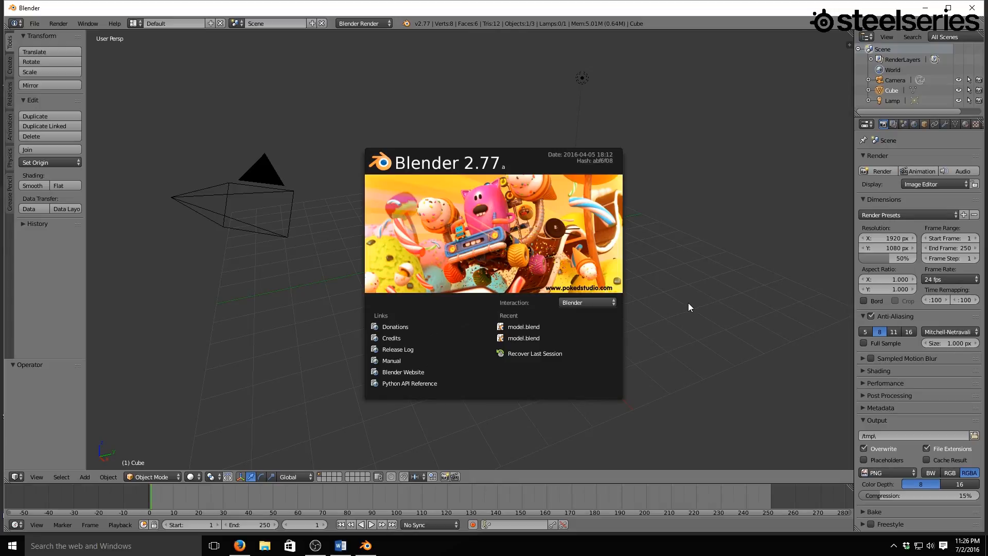
mouse_move(698, 276)
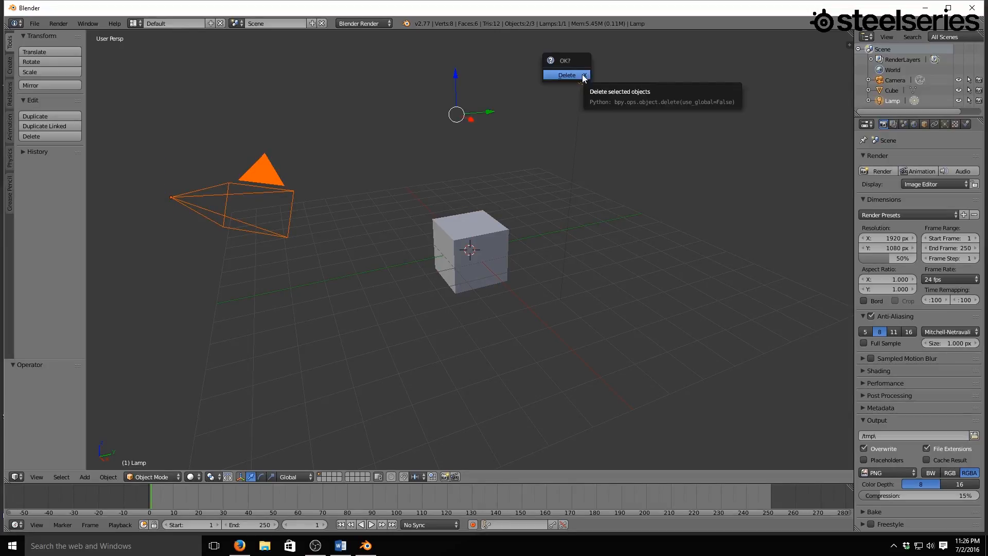
left_click(566, 75)
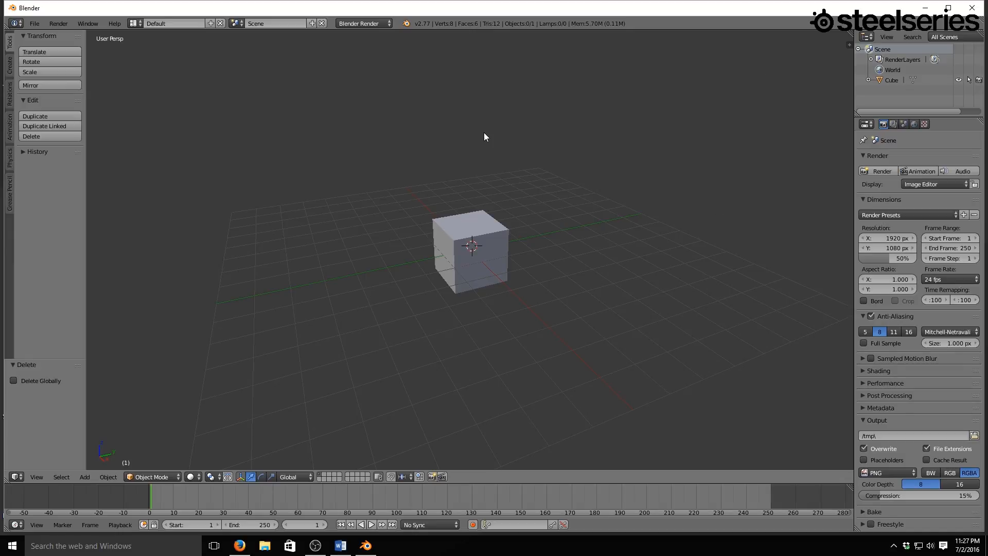
mouse_move(216, 72)
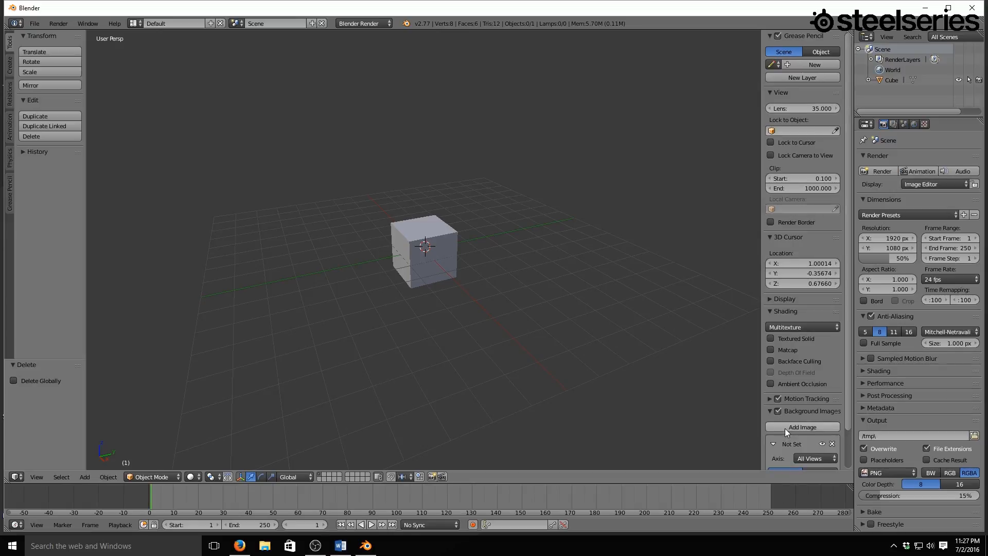
Step: Add a background image slot for the reference.jpg cutlass picture
left_click(803, 427)
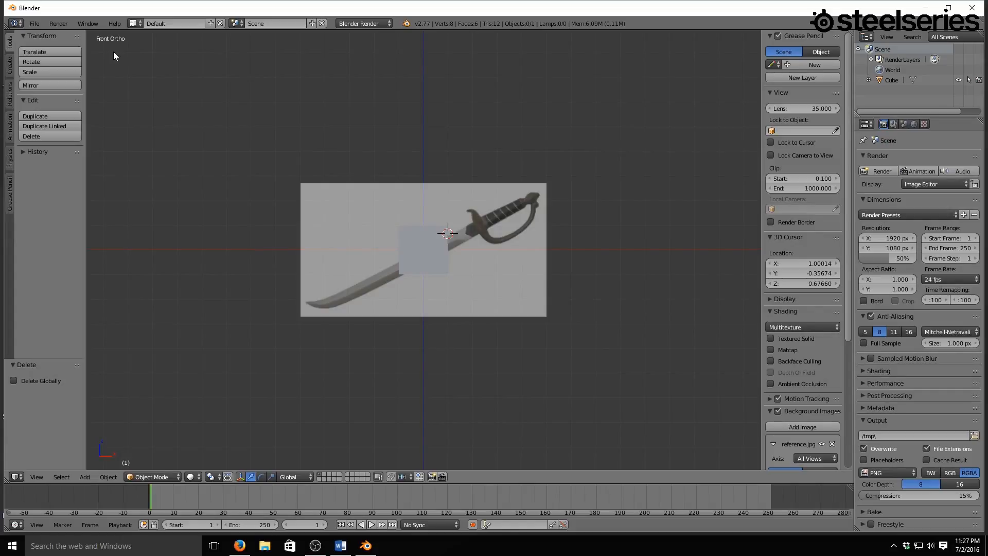
mouse_move(407, 204)
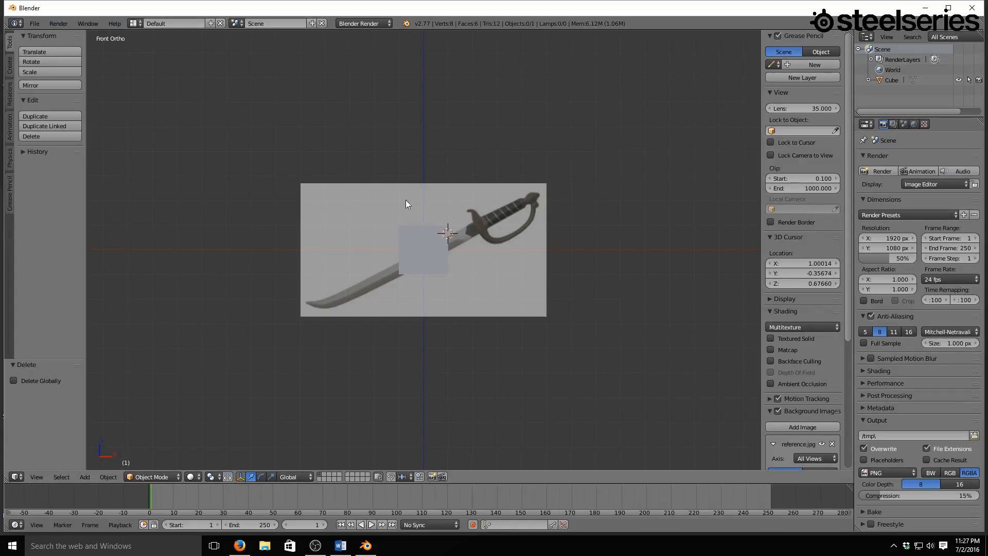
Step: Select the cube, enter Edit Mode and select the vertices along its right edge
left_click(423, 249)
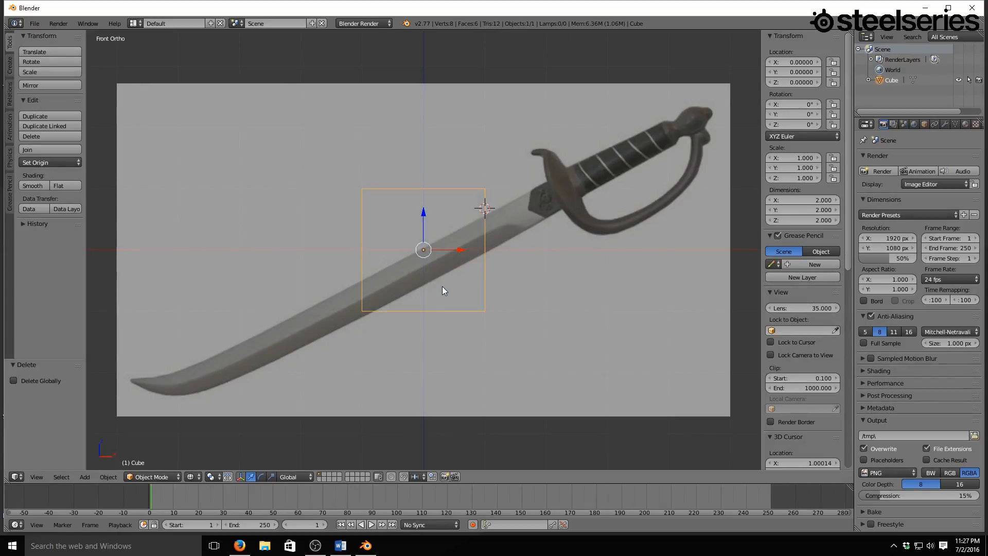
mouse_move(497, 350)
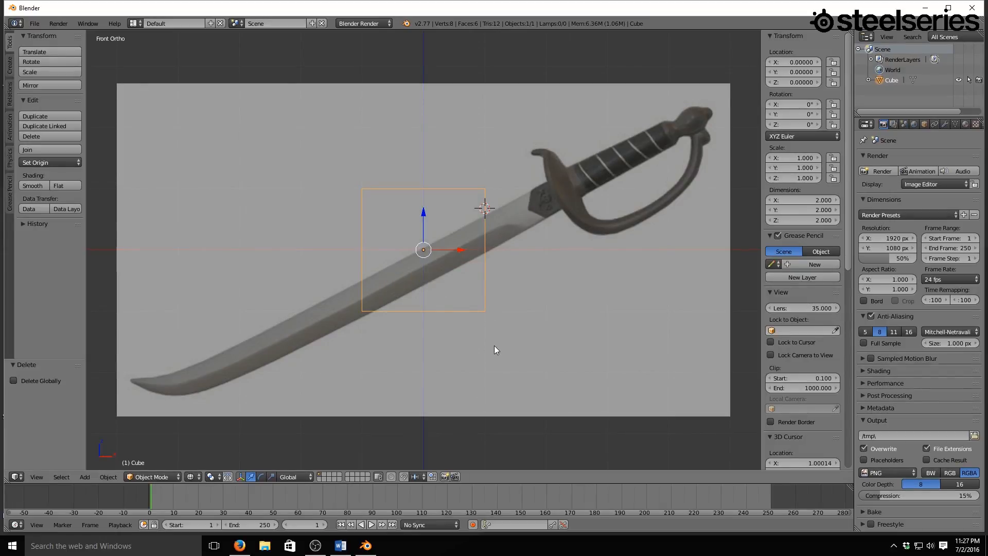
mouse_move(499, 308)
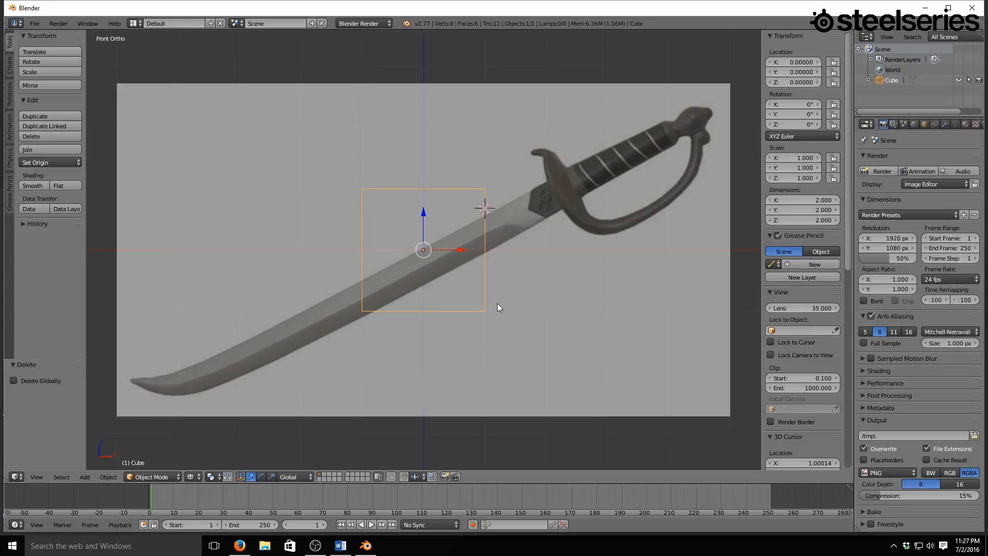
key("Tab")
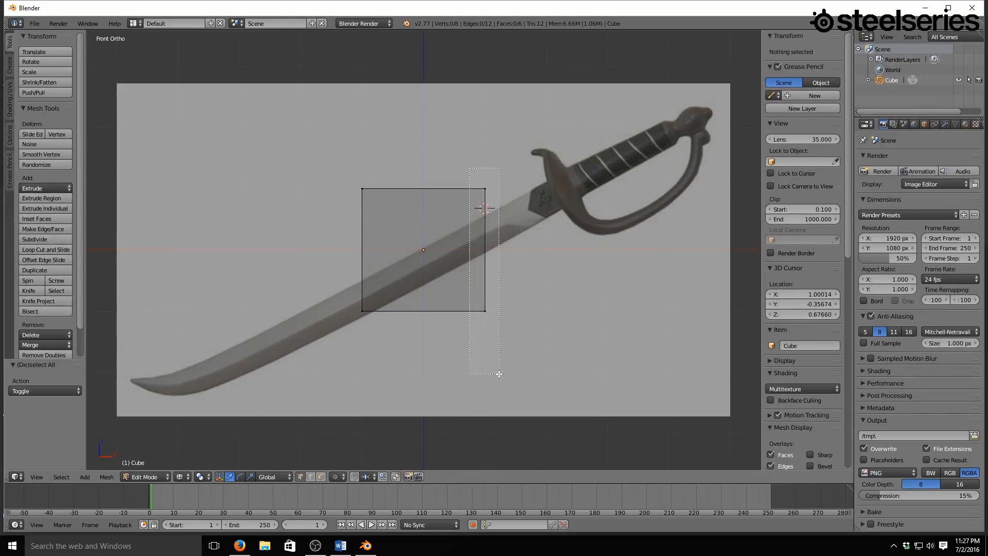
left_click(484, 207)
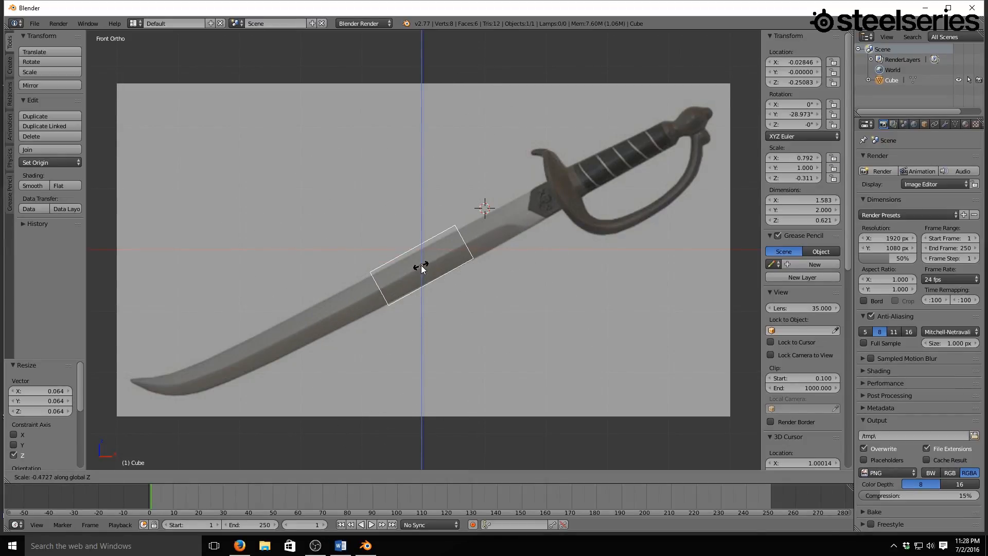
Step: Move the rectangle's upper and lower end edges to the sword guard
key("Tab")
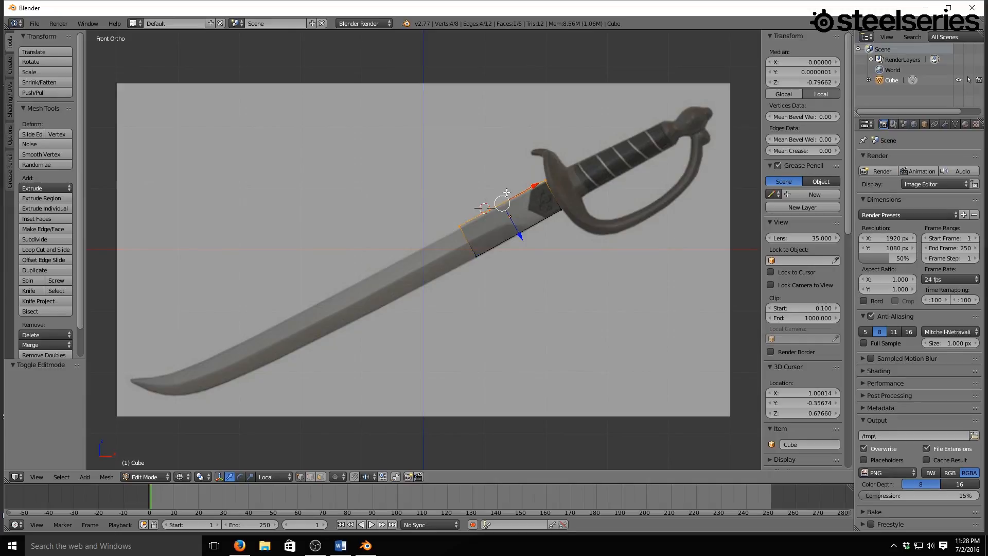
left_click_drag(505, 203, 519, 237)
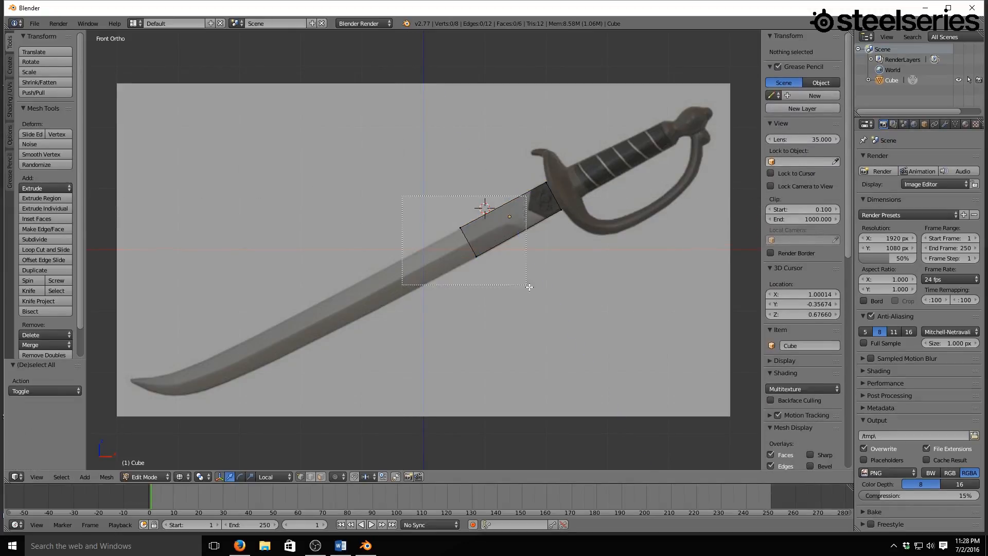
left_click(462, 254)
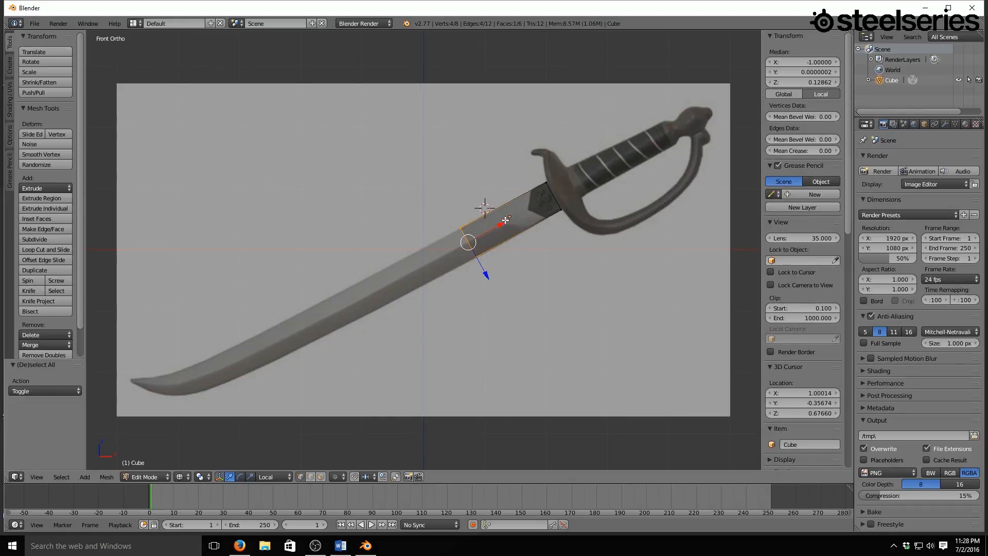
left_click_drag(468, 242, 510, 219)
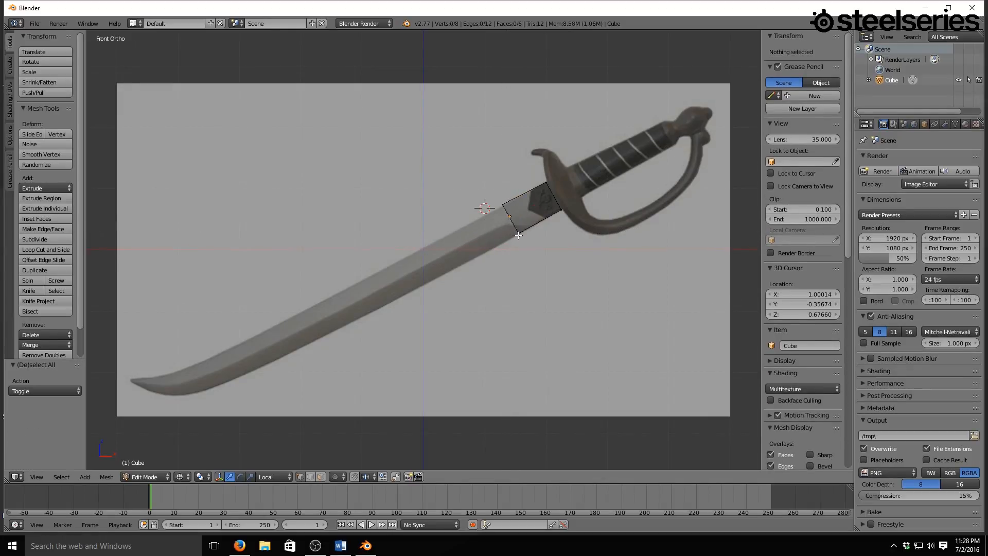
Step: Extend the strip down the blade from the end edge, selecting its lowest edge
left_click(518, 233)
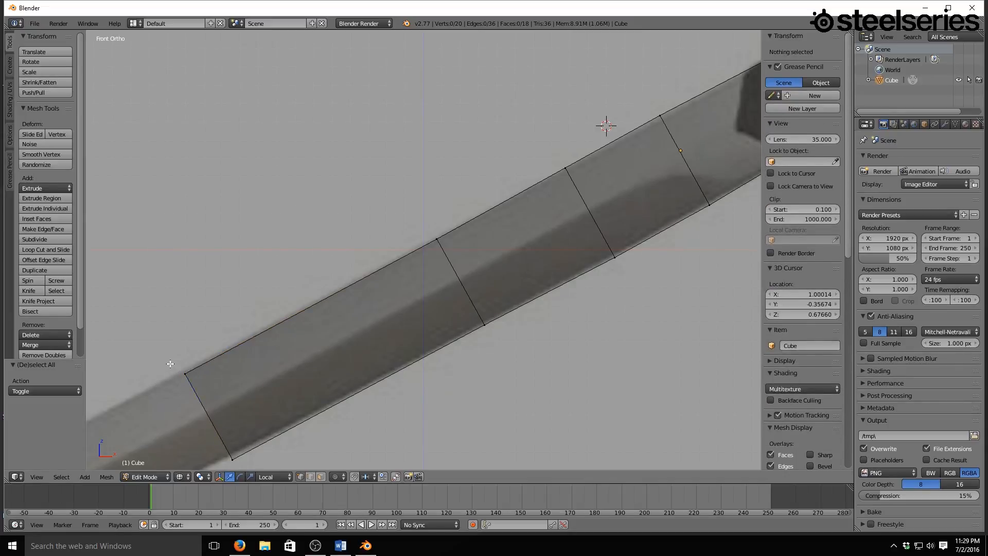
left_click(185, 374)
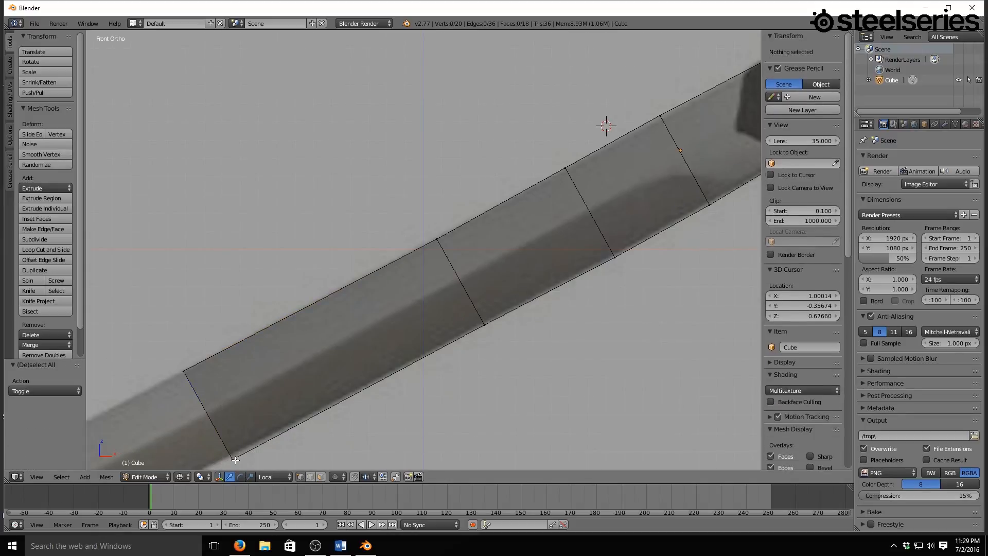
left_click(231, 460)
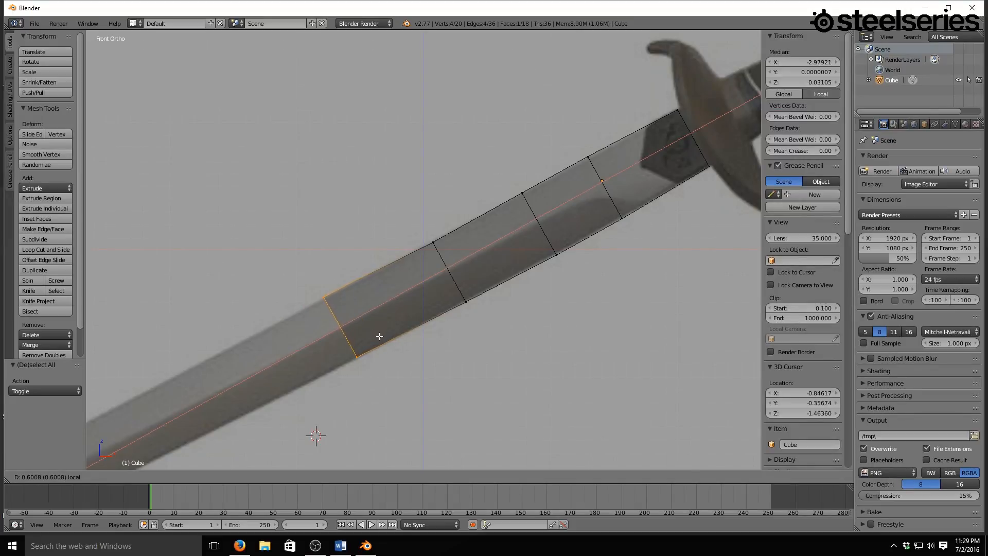
Step: Return to front view and move the end edge's lower corner onto the blade outline
left_click_drag(380, 337, 302, 363)
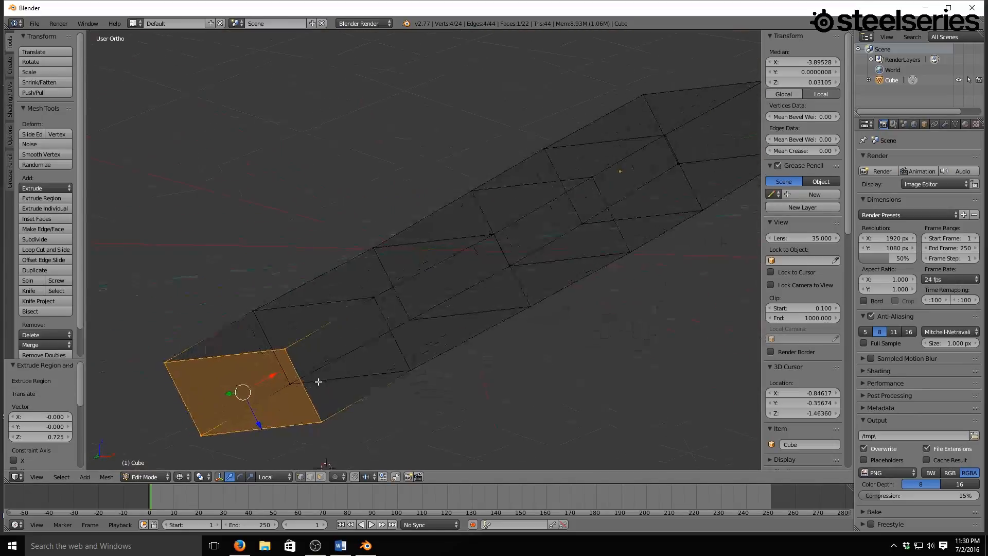
key("KP_1")
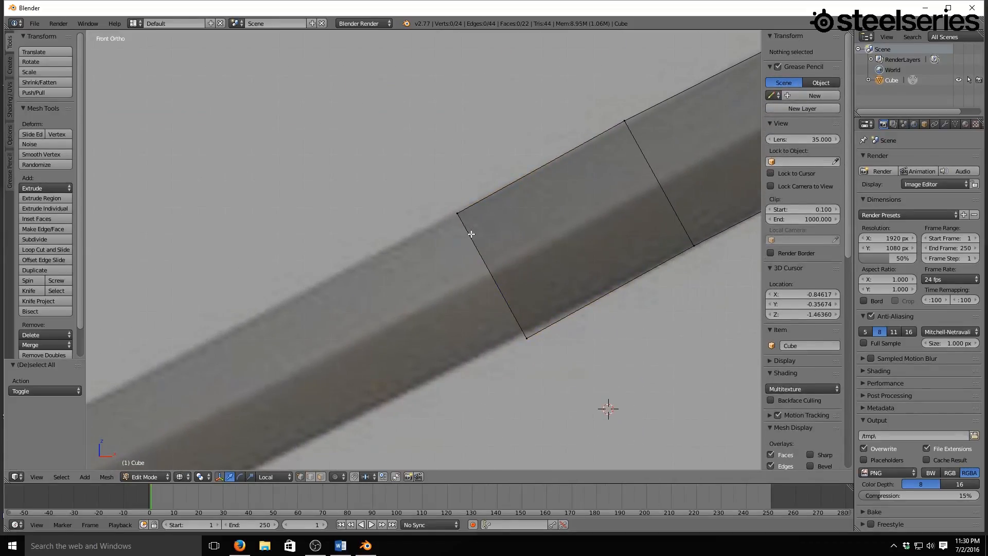
left_click(523, 345)
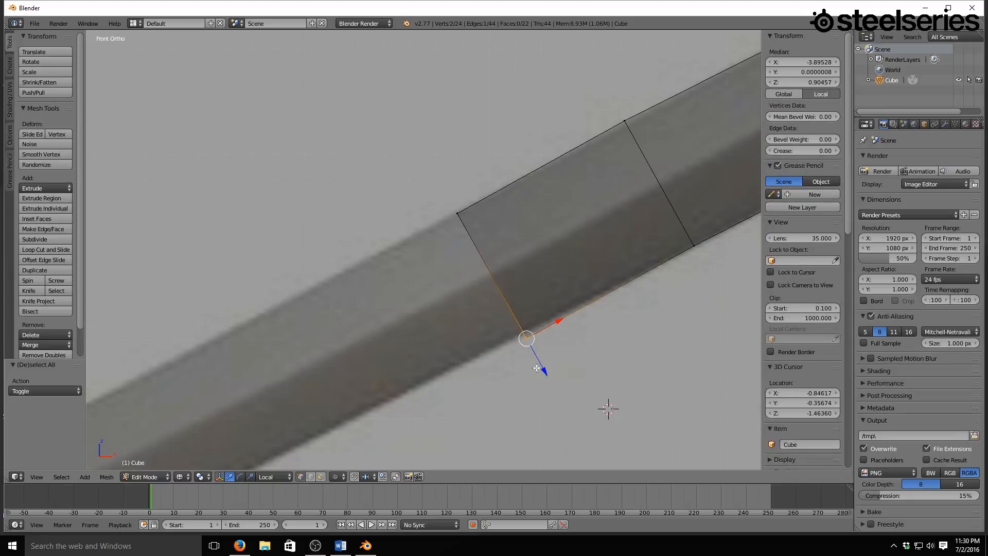
left_click_drag(527, 339, 523, 333)
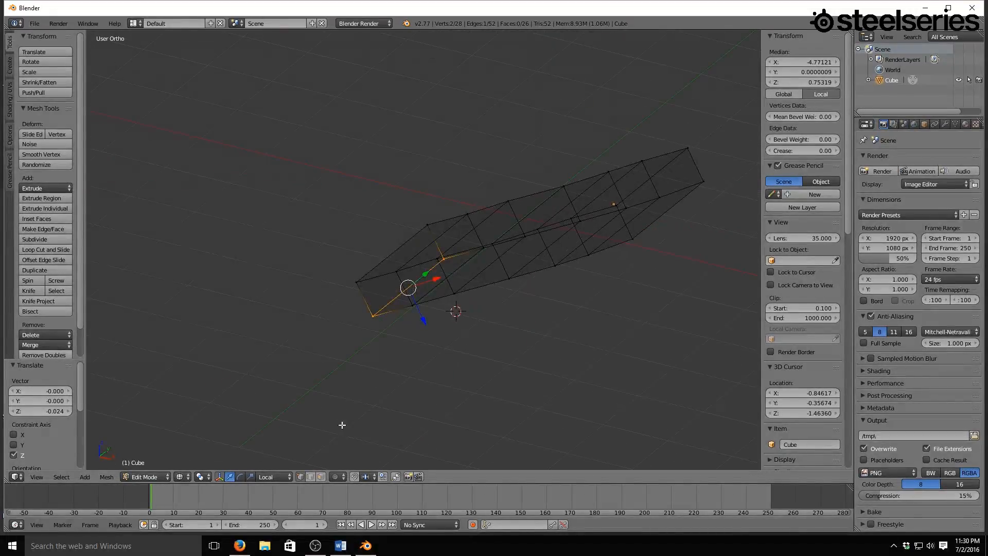
key("1")
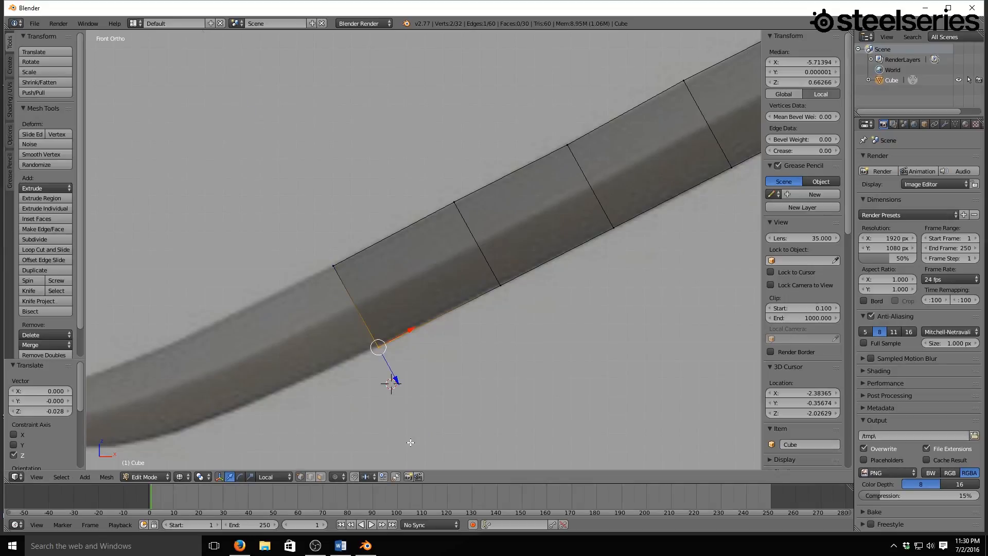
Step: Add closely spaced segments, positioning each end loop along the curved reference blade
key("Tab")
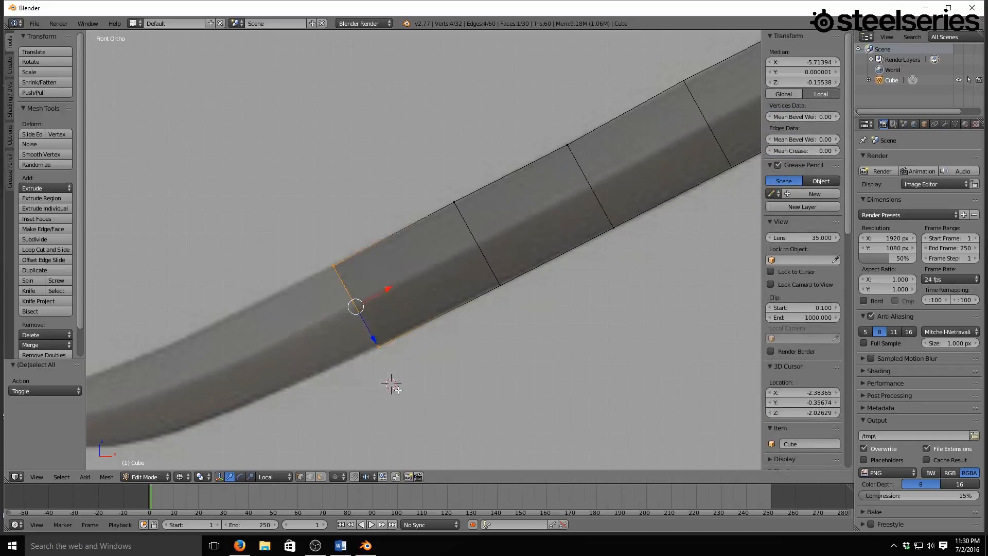
left_click_drag(354, 307, 366, 359)
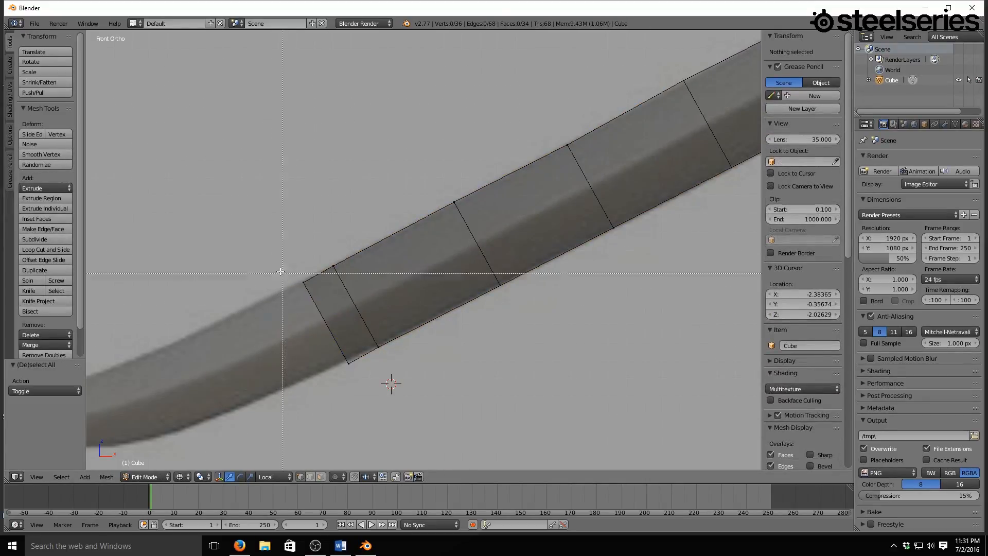
left_click(301, 279)
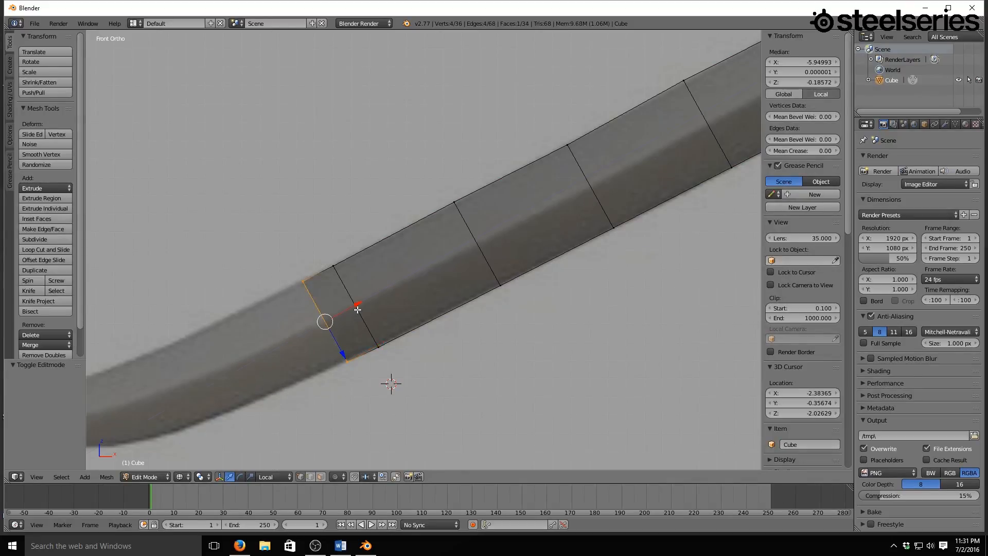
left_click_drag(357, 309, 326, 331)
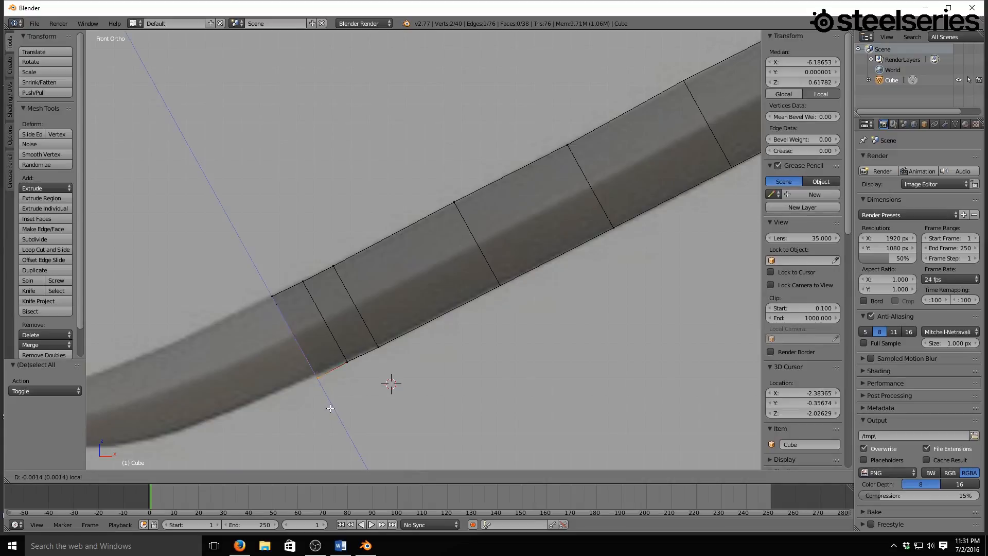
left_click_drag(221, 273, 278, 347)
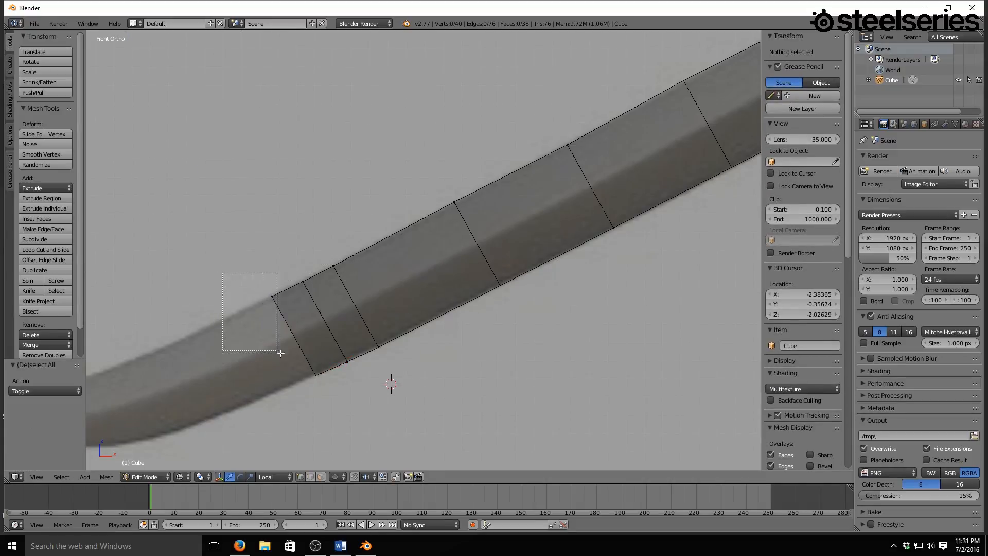
left_click_drag(222, 275, 277, 349)
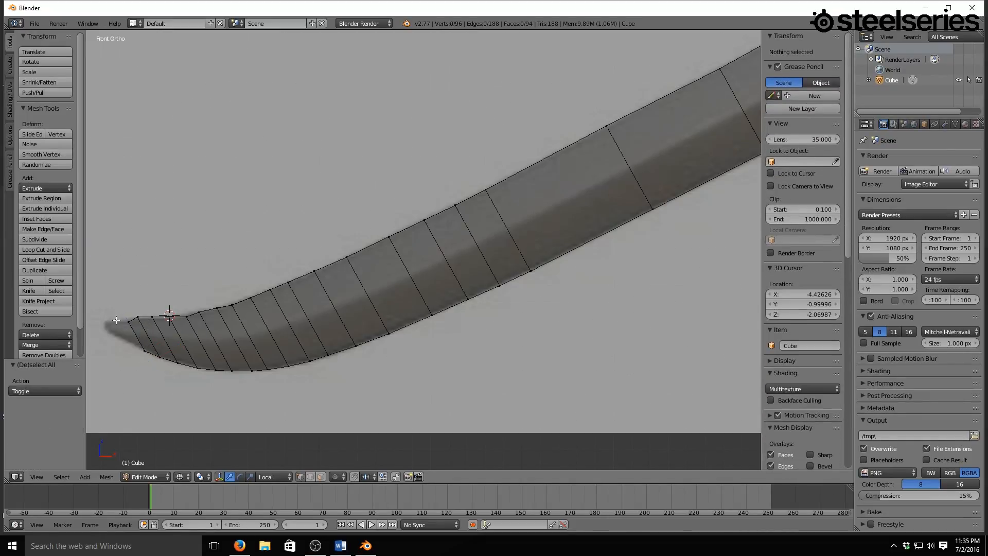
Step: Move the left-end vertices toward the reference tip, mark the tip point and select the tip vertices
left_click(137, 316)
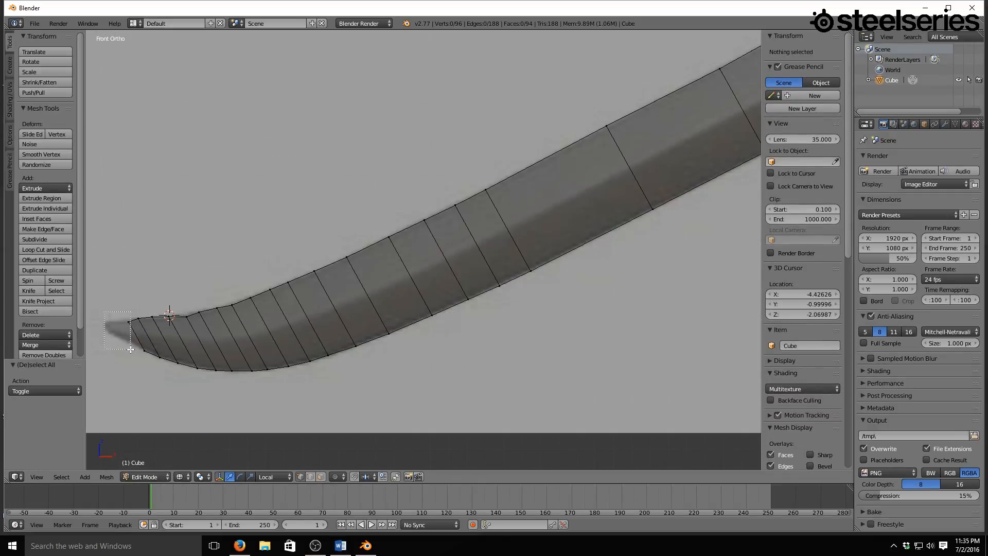
left_click(128, 322)
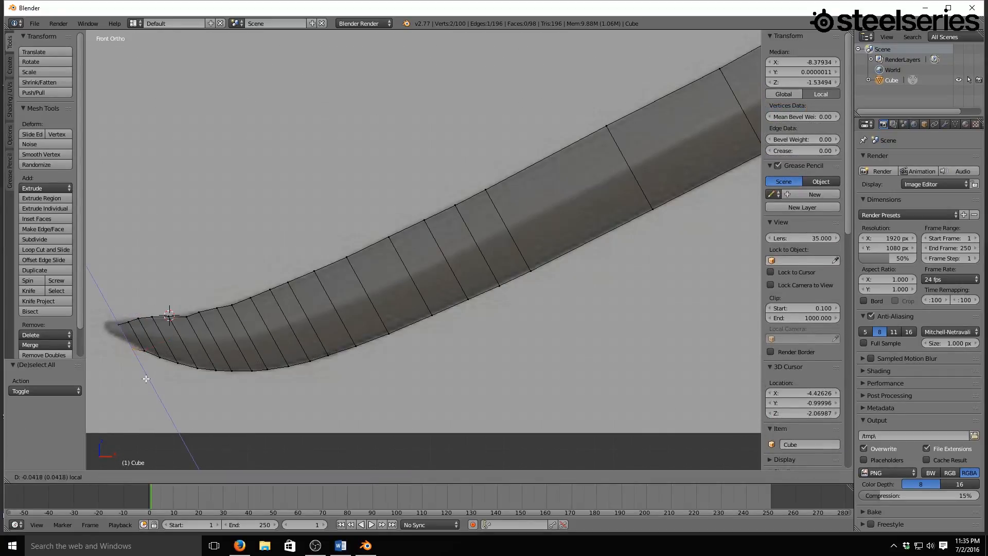
left_click_drag(170, 315, 129, 343)
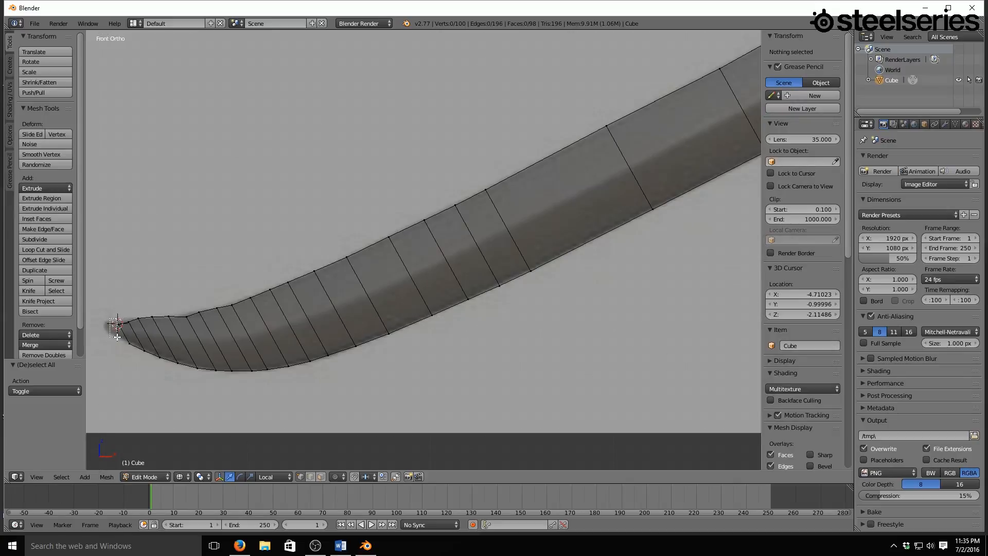
left_click(118, 325)
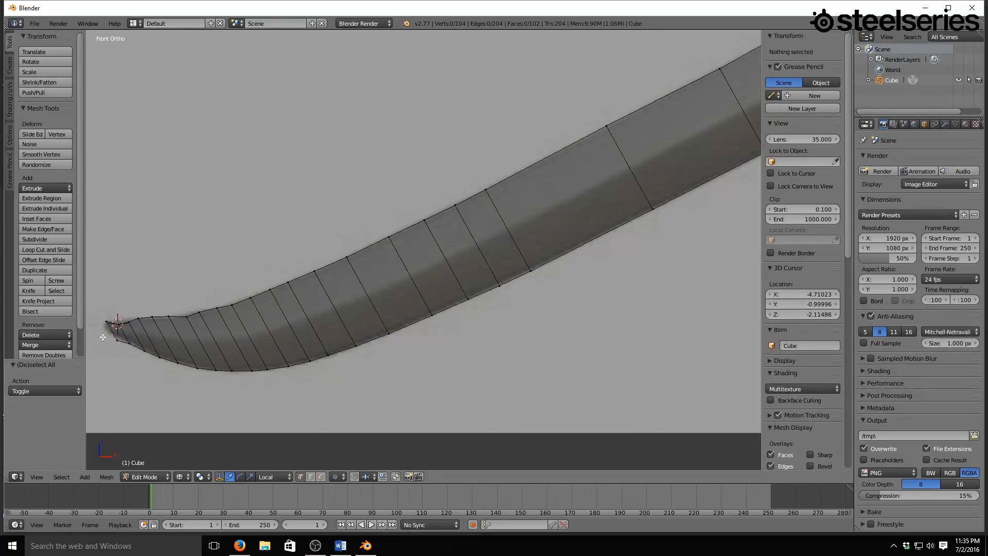
key("A")
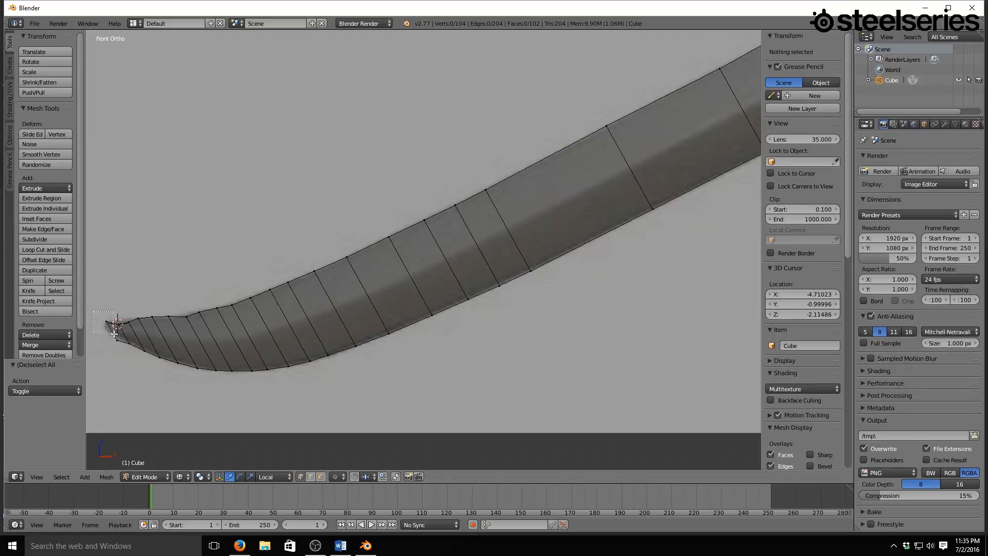
left_click(107, 322)
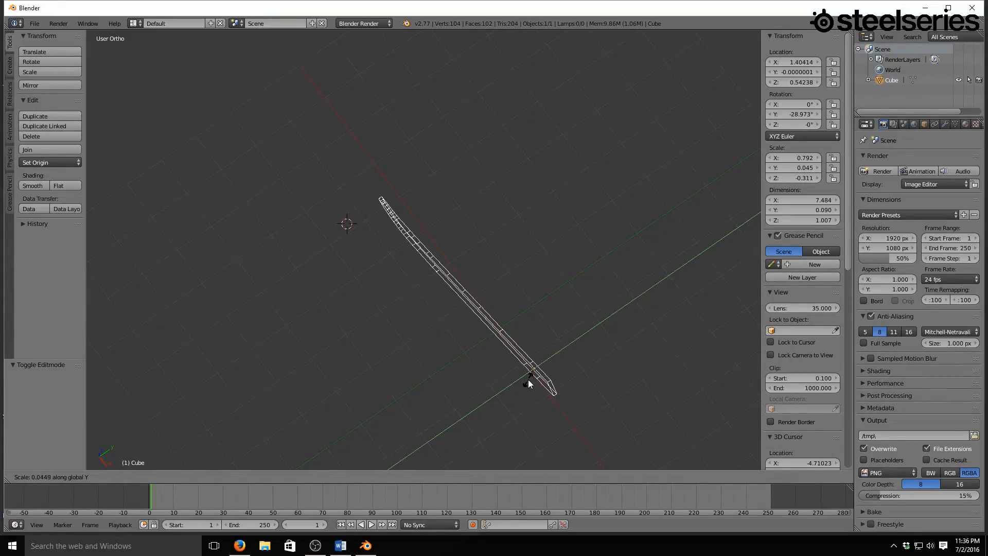
Step: Confirm scaling the blade to about 0.045 along Y and return to Object Mode
key("Tab")
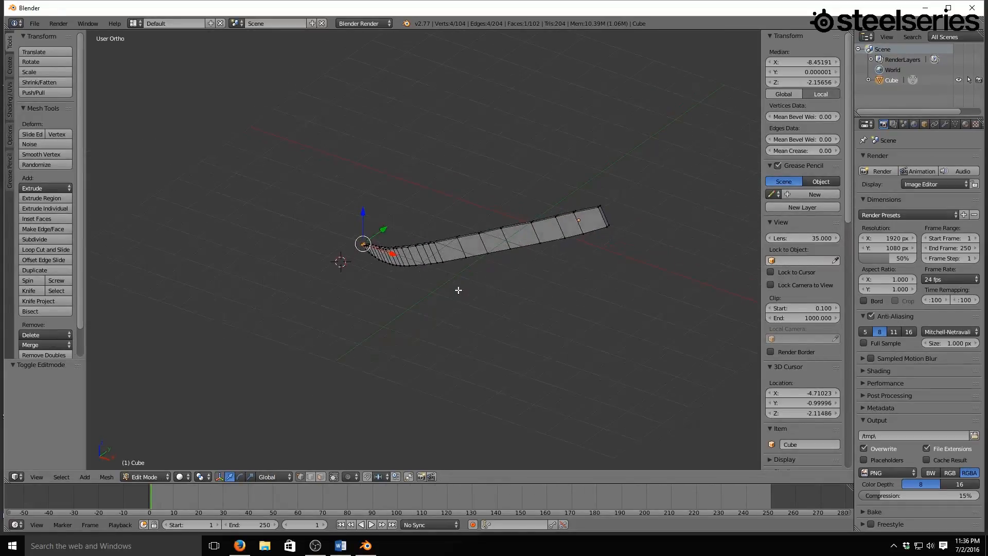
key("Tab")
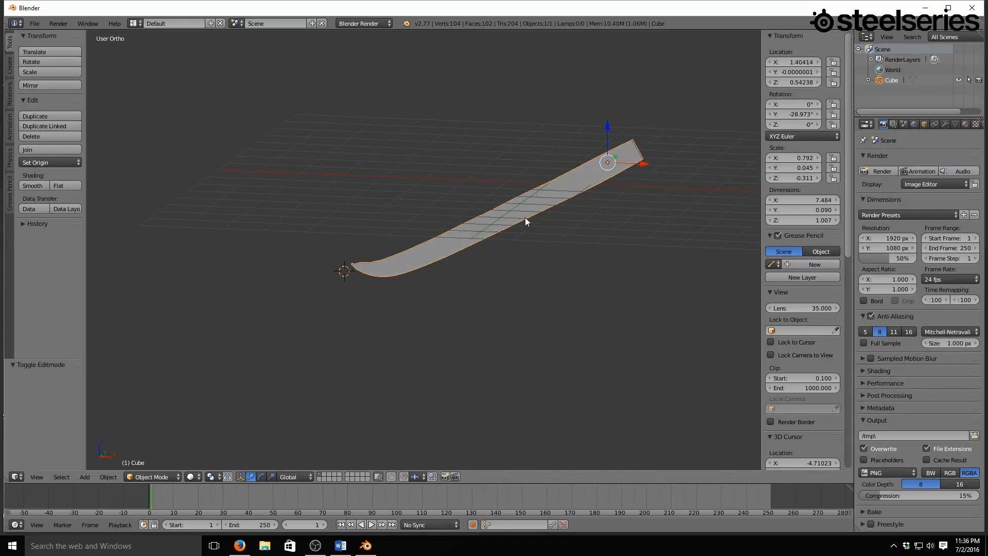
Step: Switch to Front Ortho view to compare the blade outline with the reference
key("KP_1")
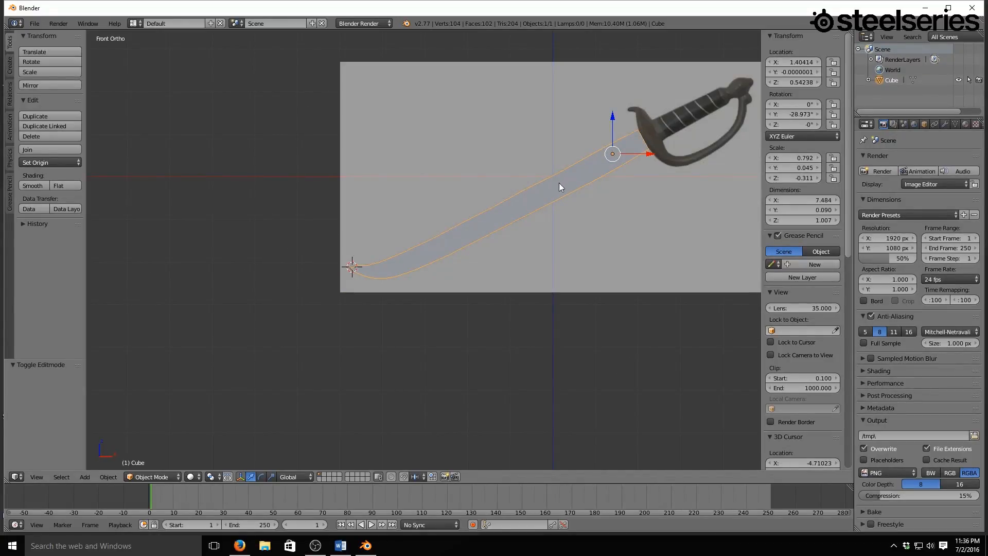
mouse_move(649, 141)
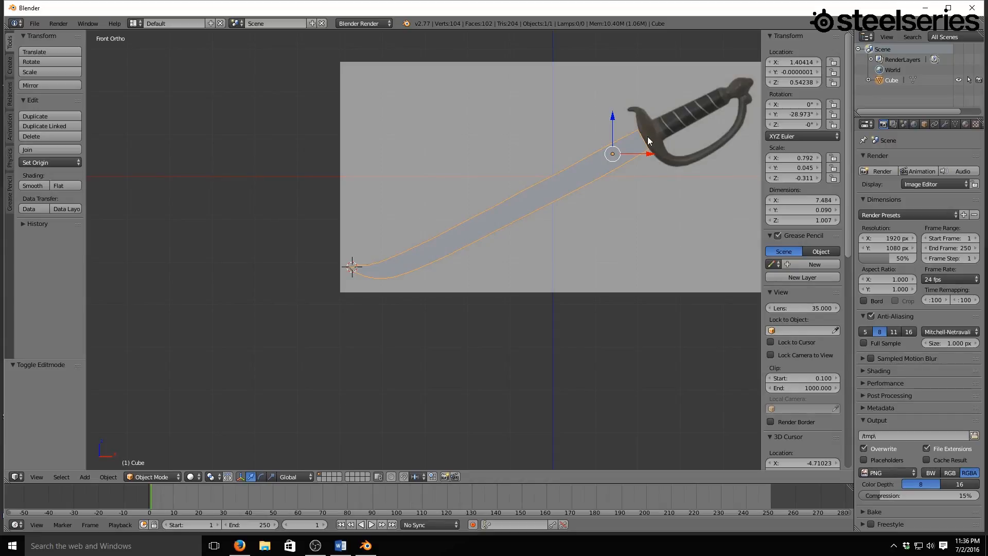
mouse_move(651, 167)
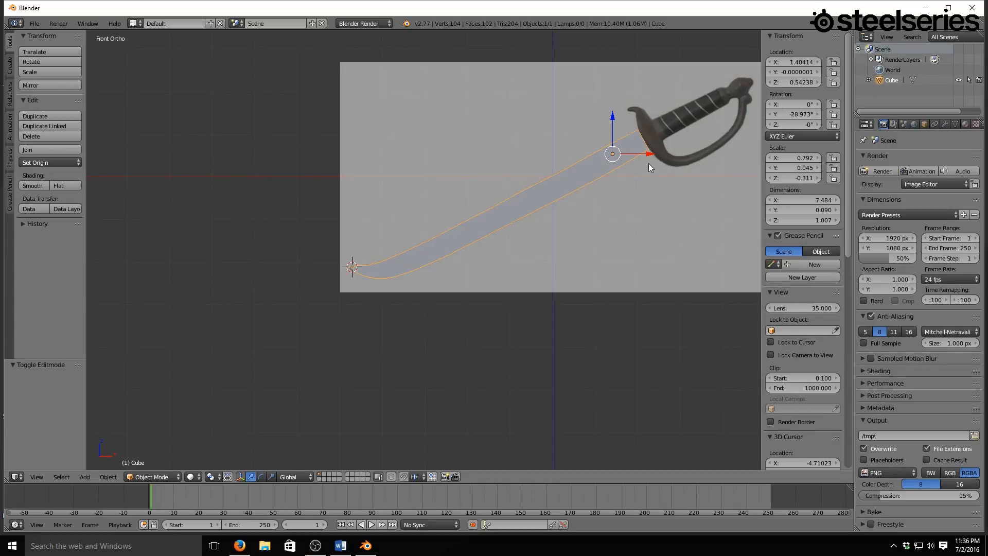
mouse_move(660, 136)
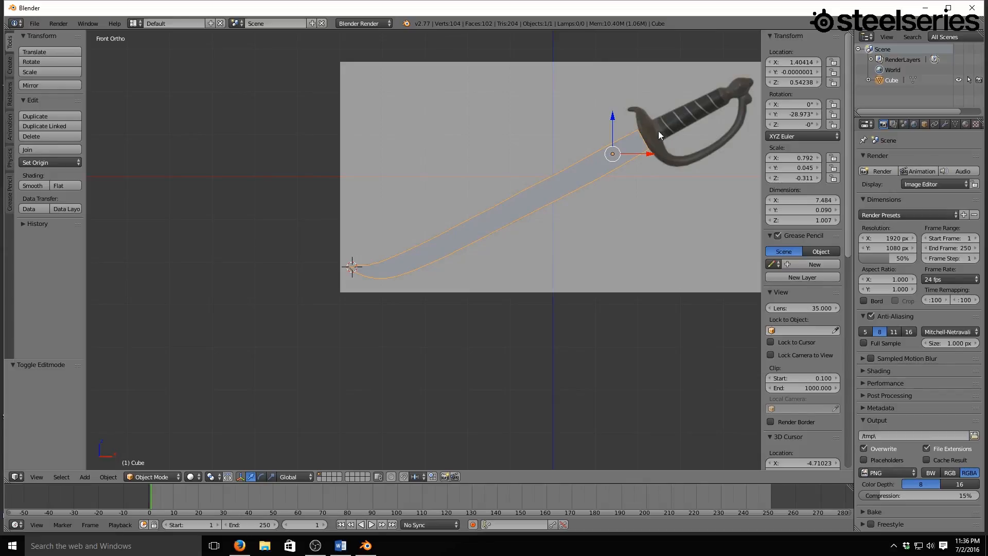
mouse_move(655, 117)
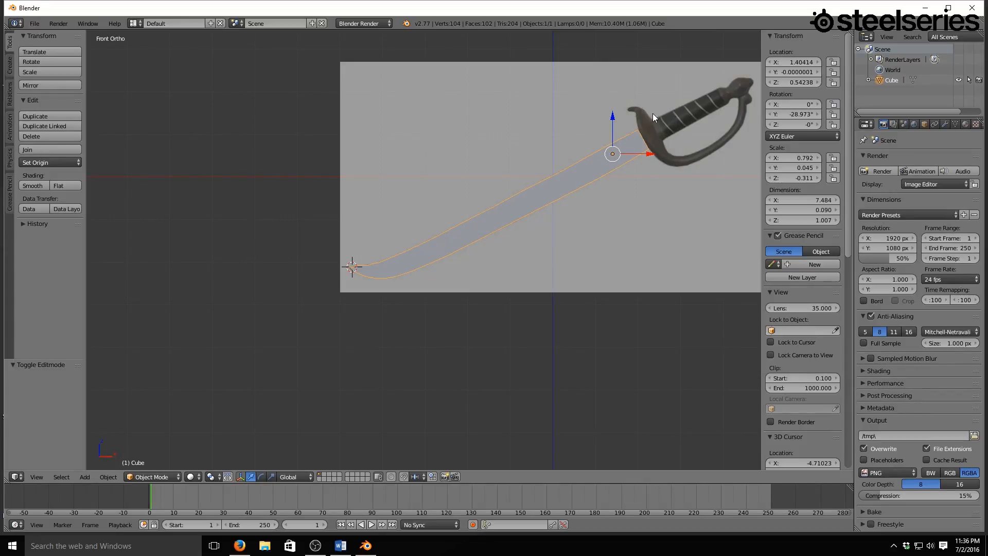
mouse_move(624, 98)
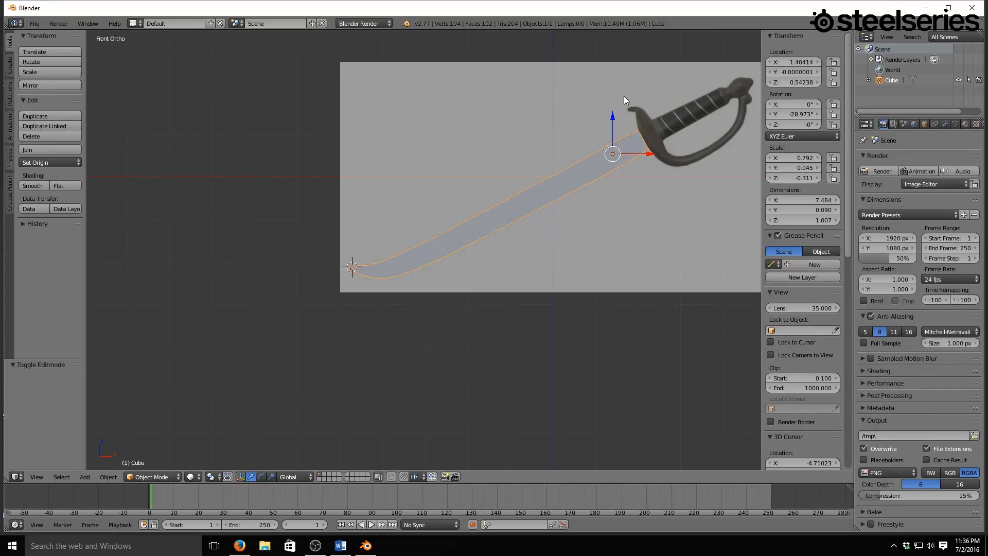
mouse_move(647, 126)
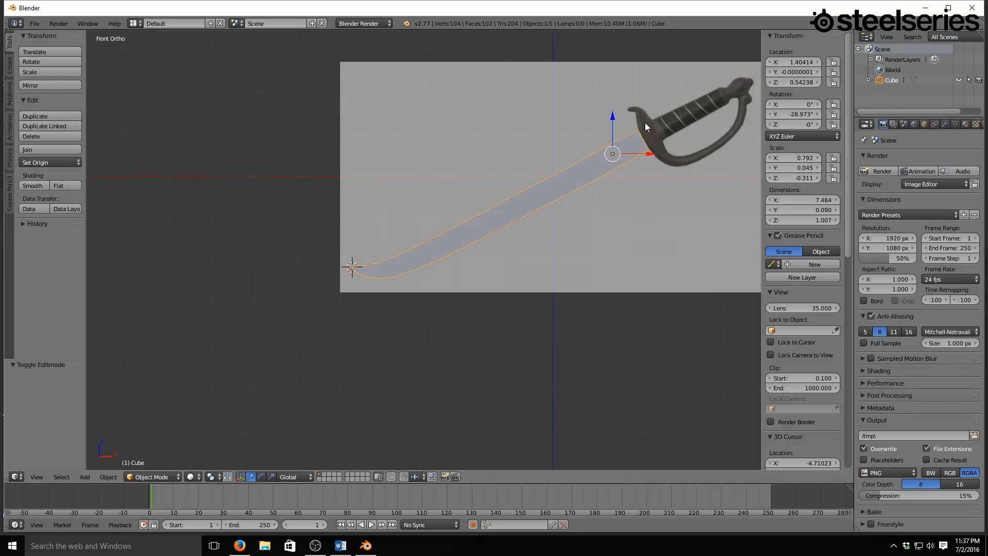
mouse_move(633, 114)
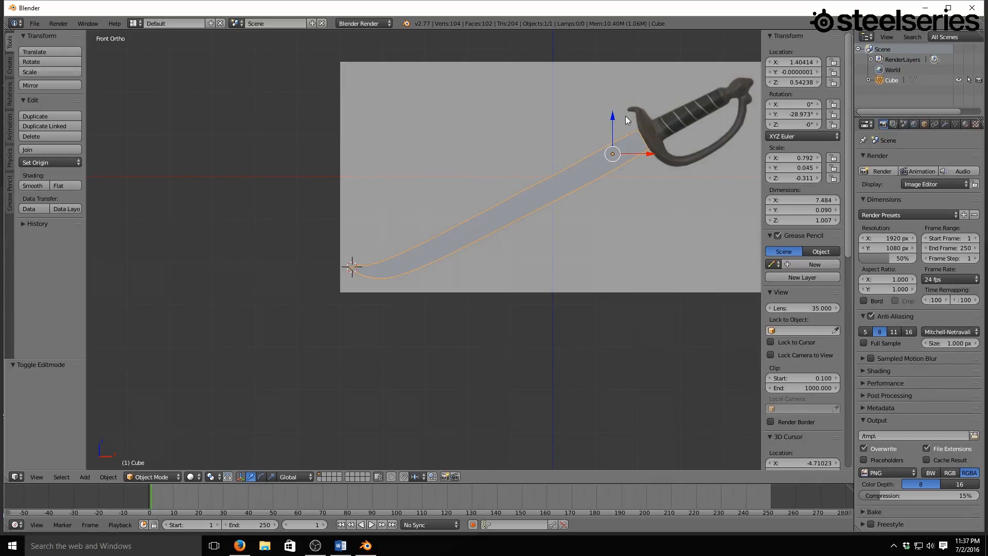
mouse_move(629, 111)
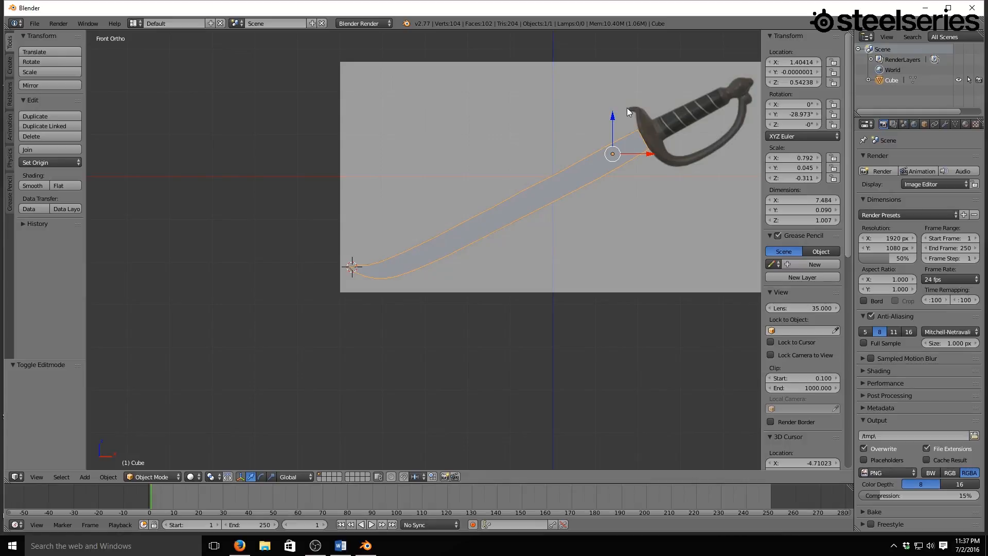